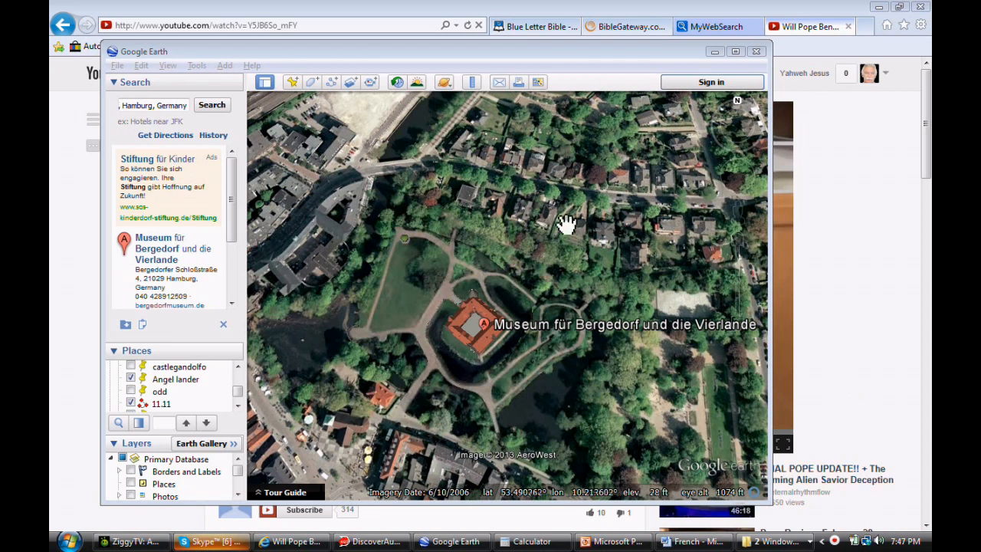
Step: Add a new placemark just north of the Museum für Bergedorf und die Vierlande
click(311, 83)
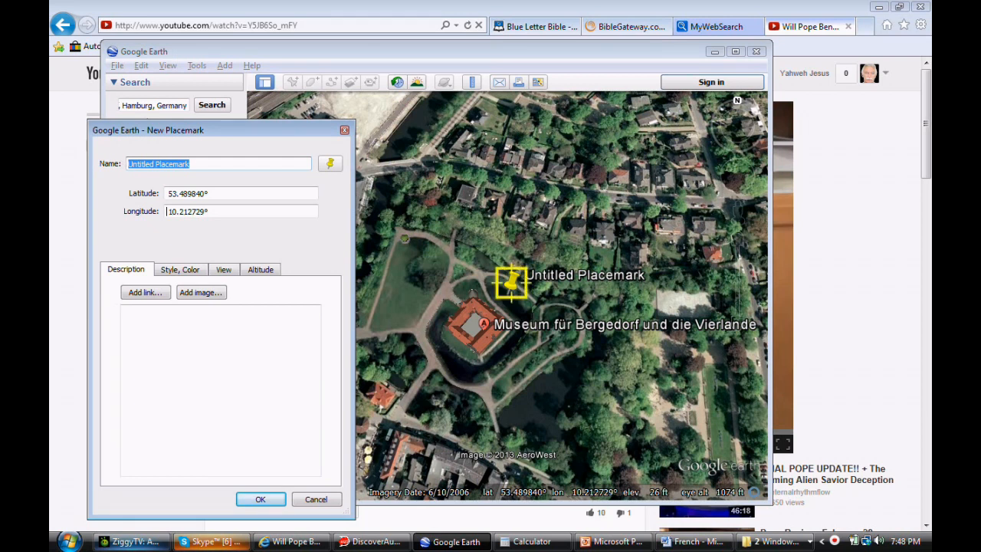
Step: Enter 'Schloss' as the placemark name, correcting a mistyped letter
text(SS)
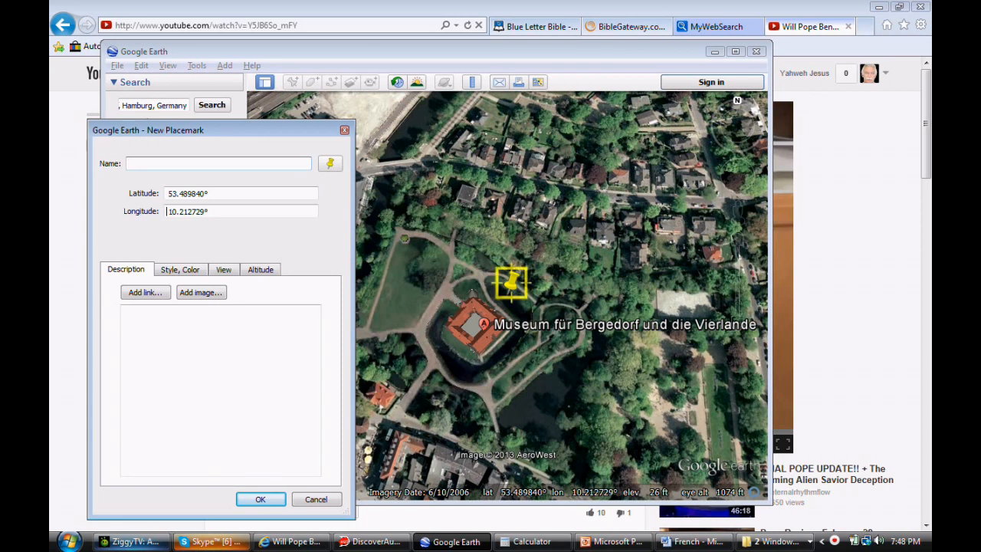
text(s)
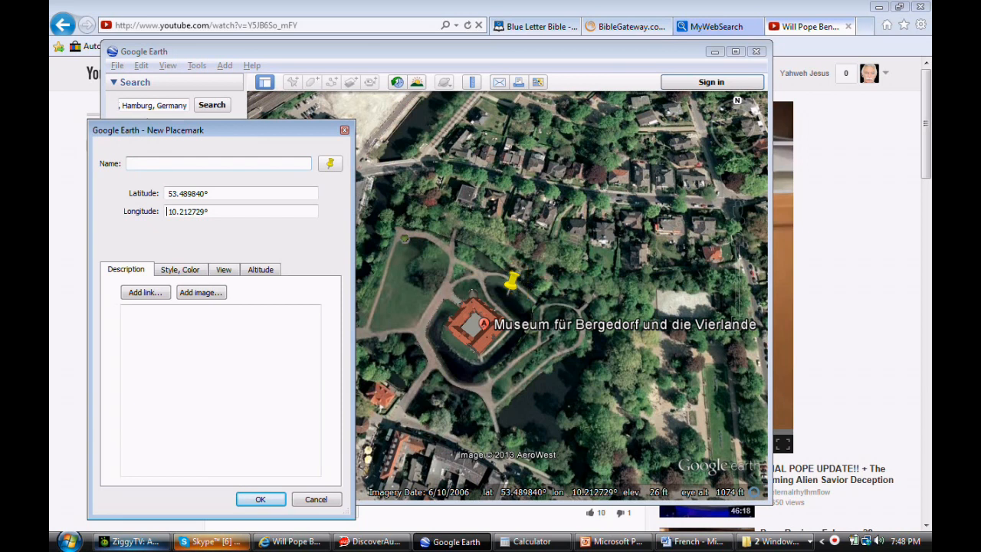
text(S)
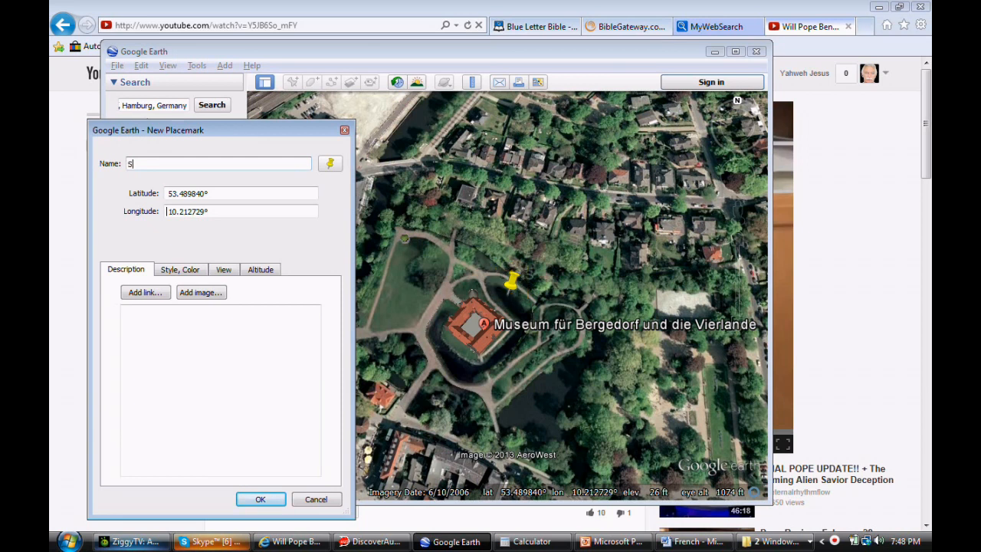
text(C)
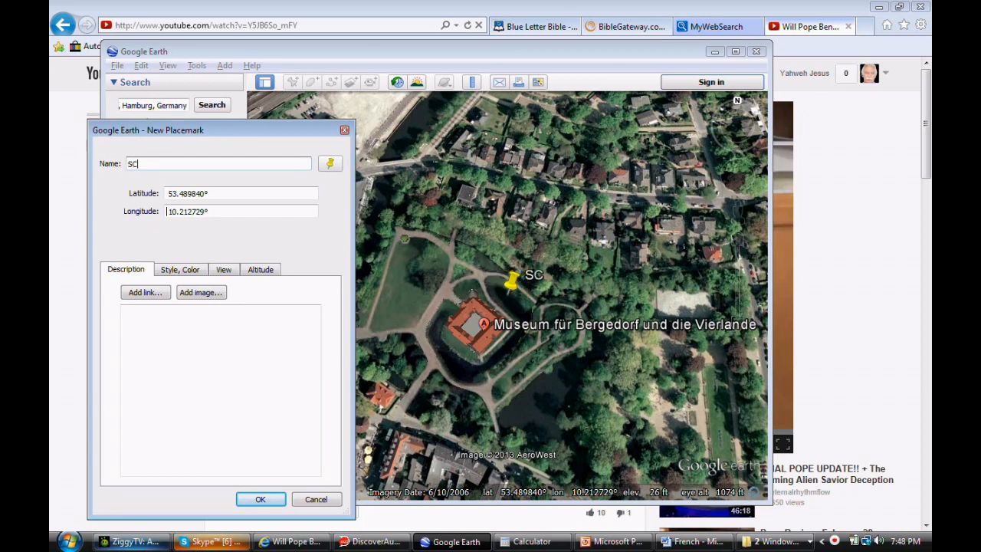
key(Backspace)
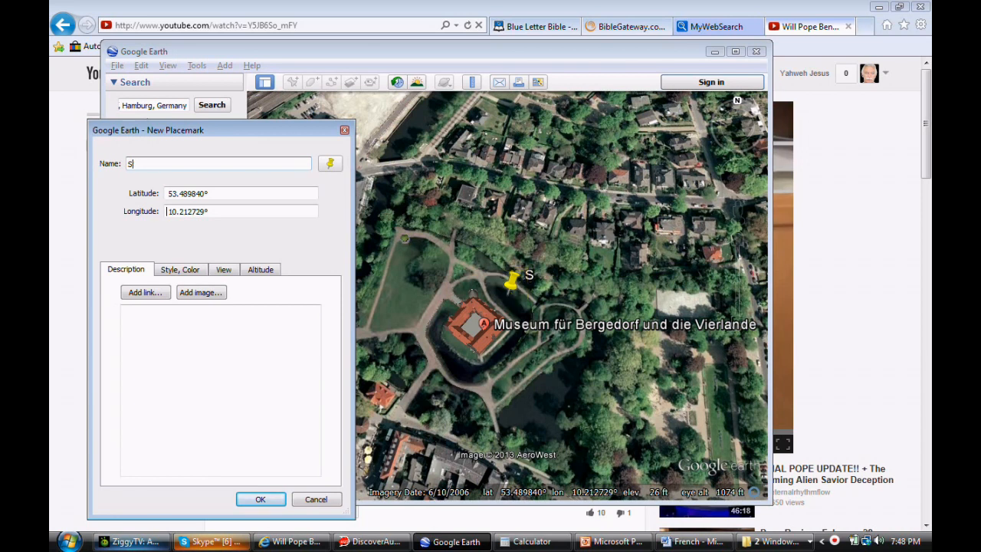
text(chl)
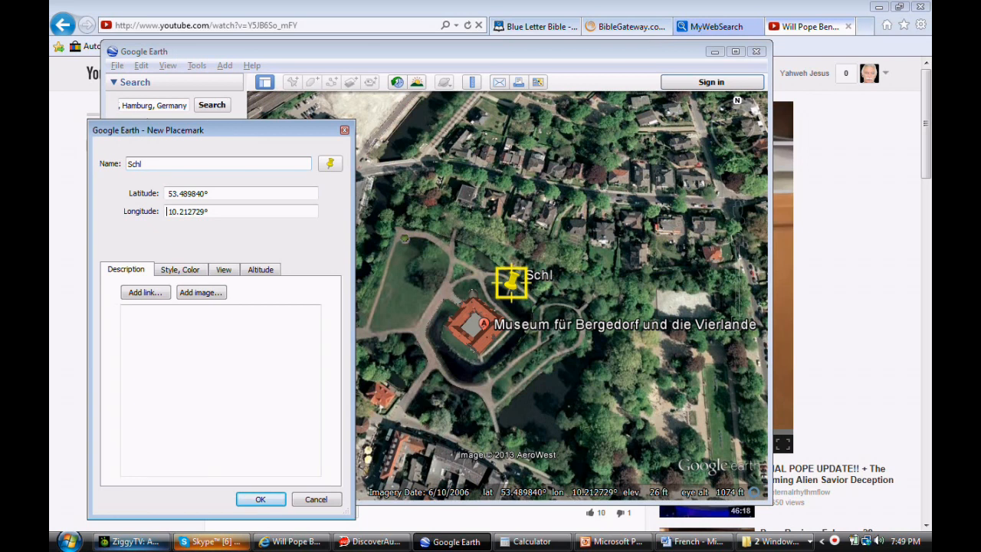
text(o)
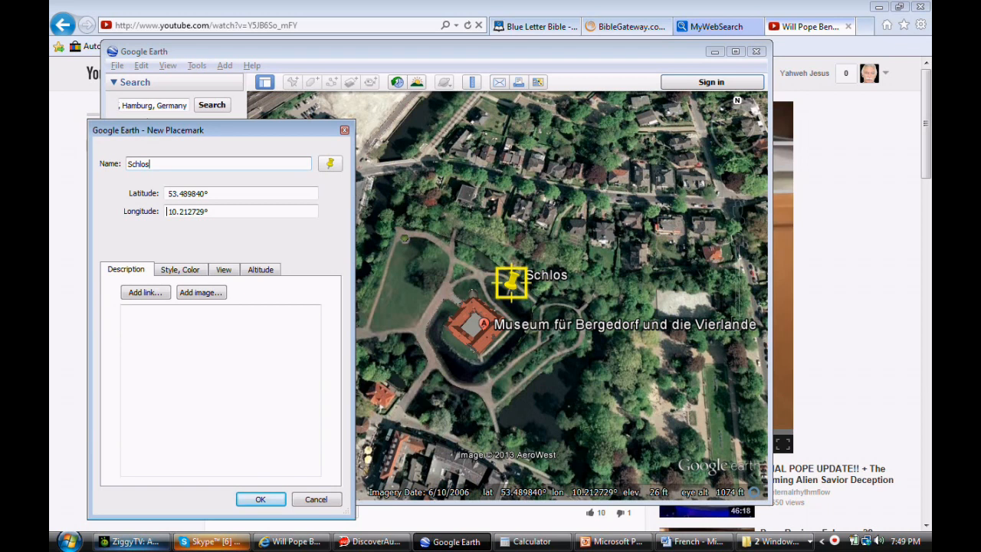
text(s)
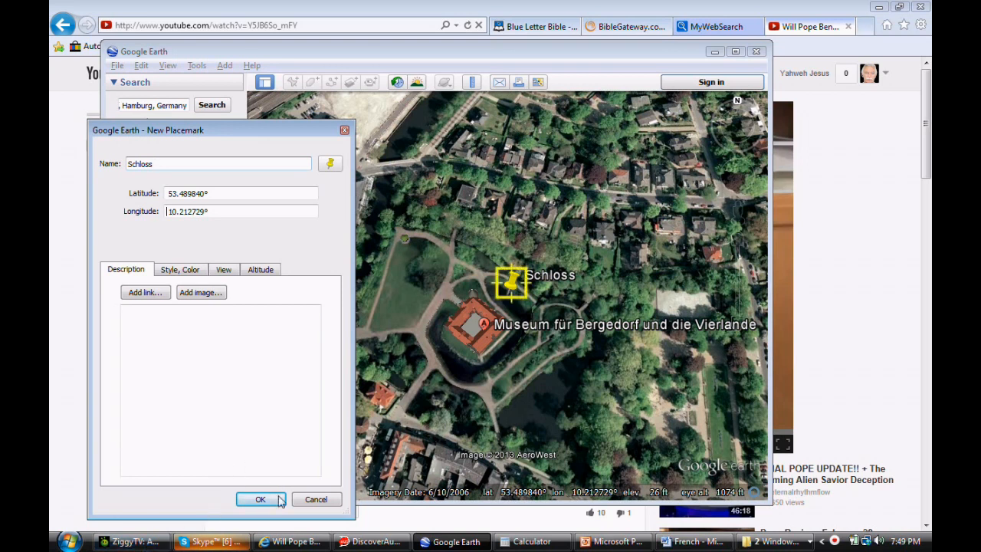
mouse_move(270, 503)
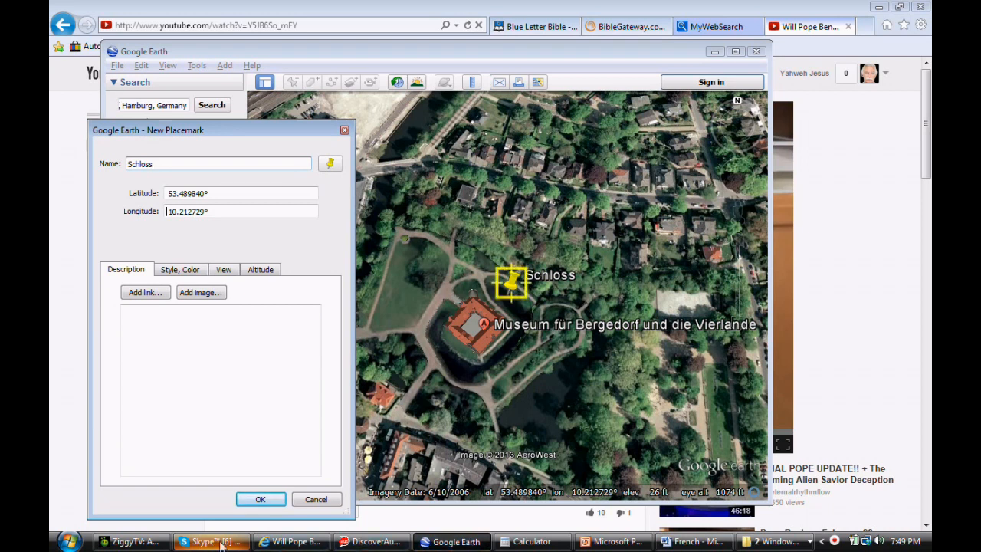
Step: Switch to the Word document and note 5348 at the top of page two
click(693, 541)
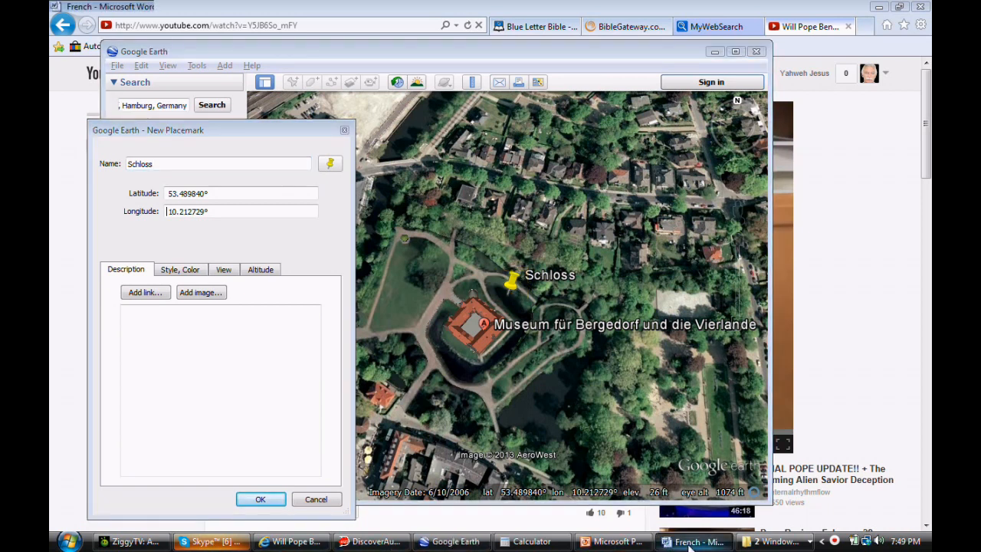
click(693, 541)
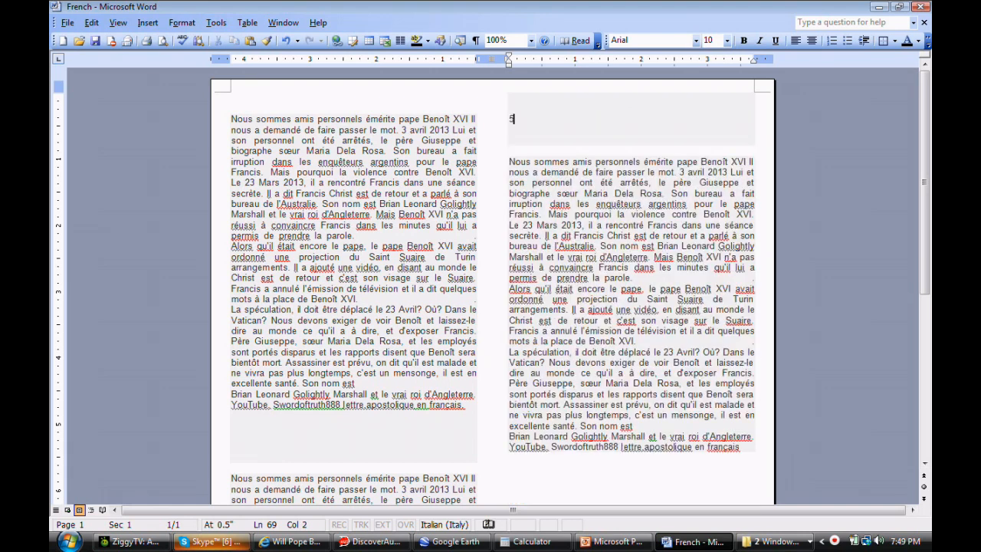
text(34)
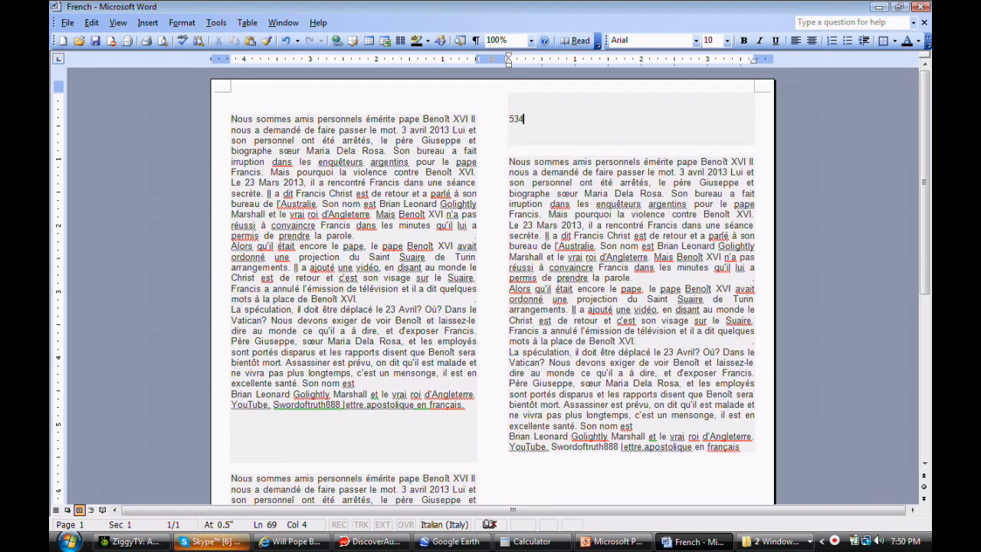
text(8)
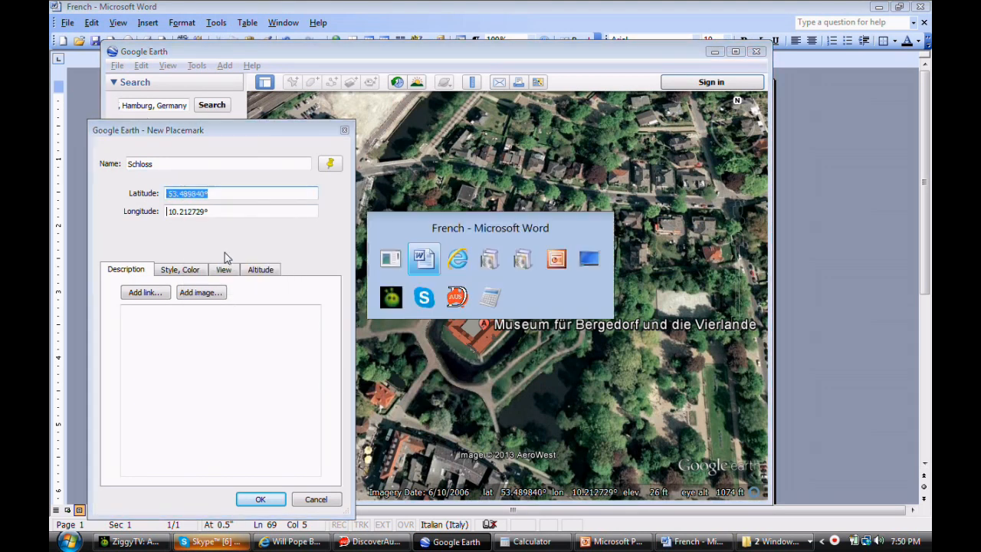
Step: Paste the latitude 53.489840° beneath 5348 in the Word document
click(693, 541)
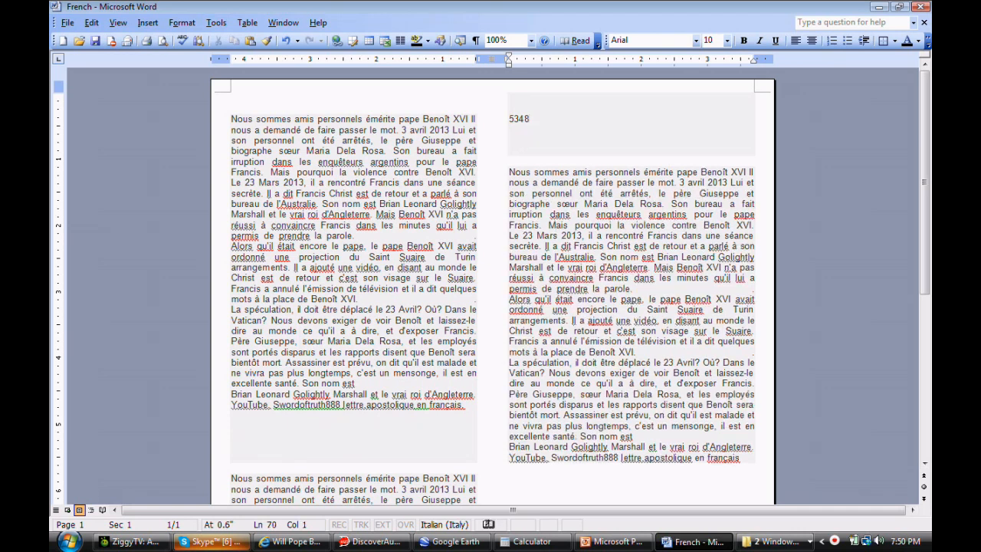
right_click(512, 141)
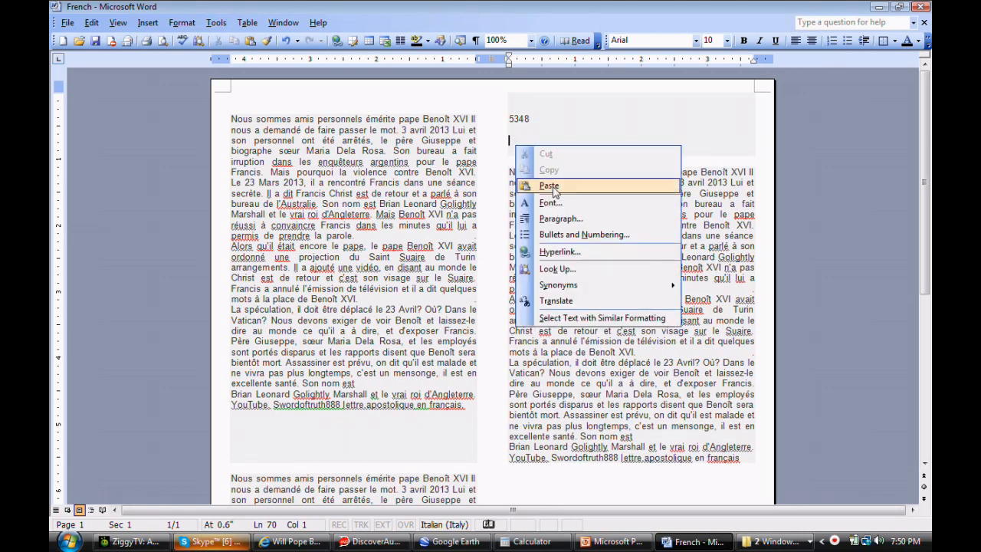
click(549, 186)
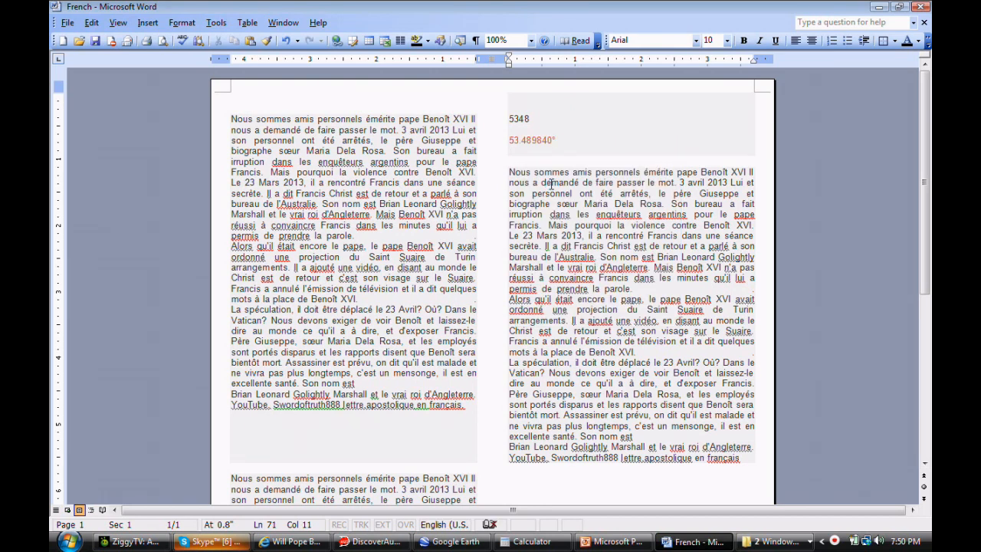
Step: Copy the longitude from the placemark dialog and record 10.212729° after the latitude
click(451, 543)
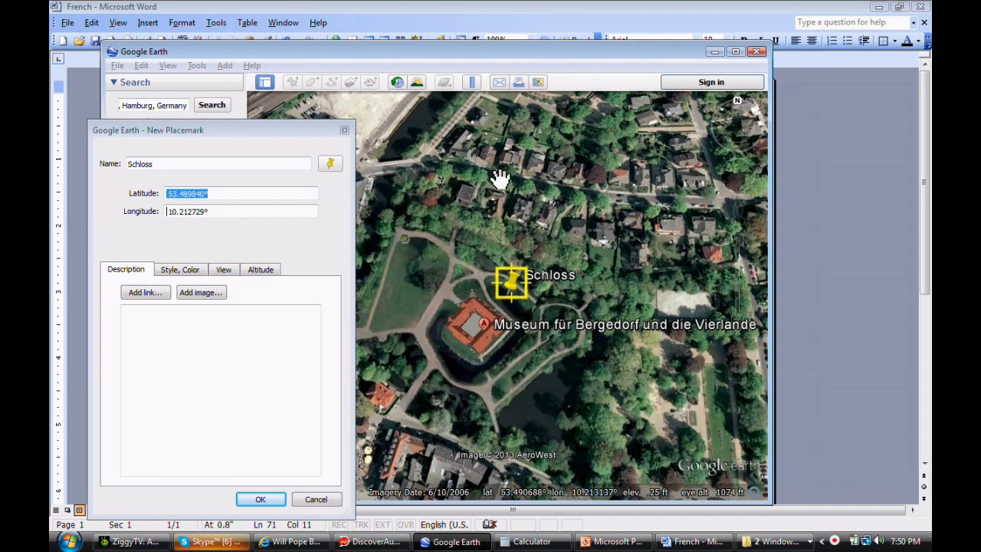
click(242, 211)
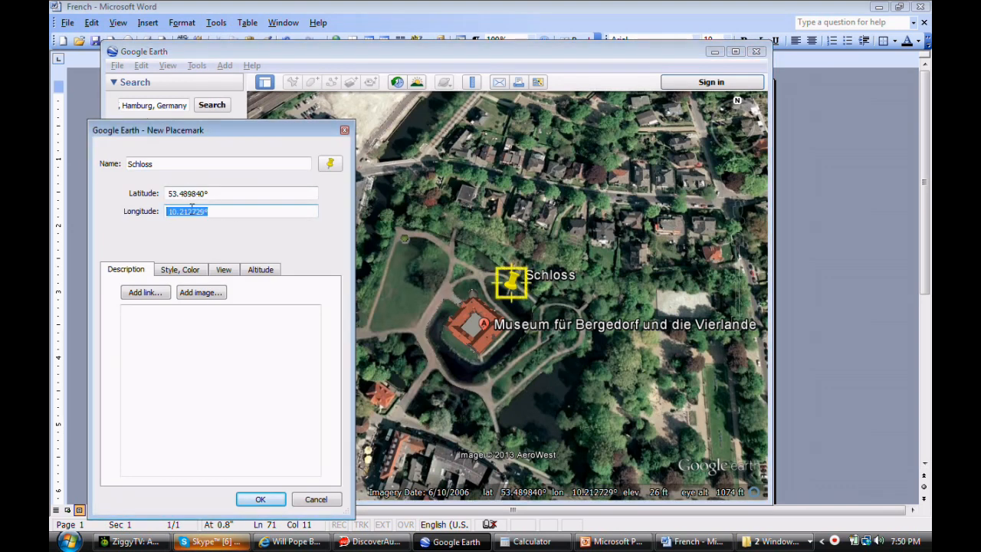
right_click(187, 212)
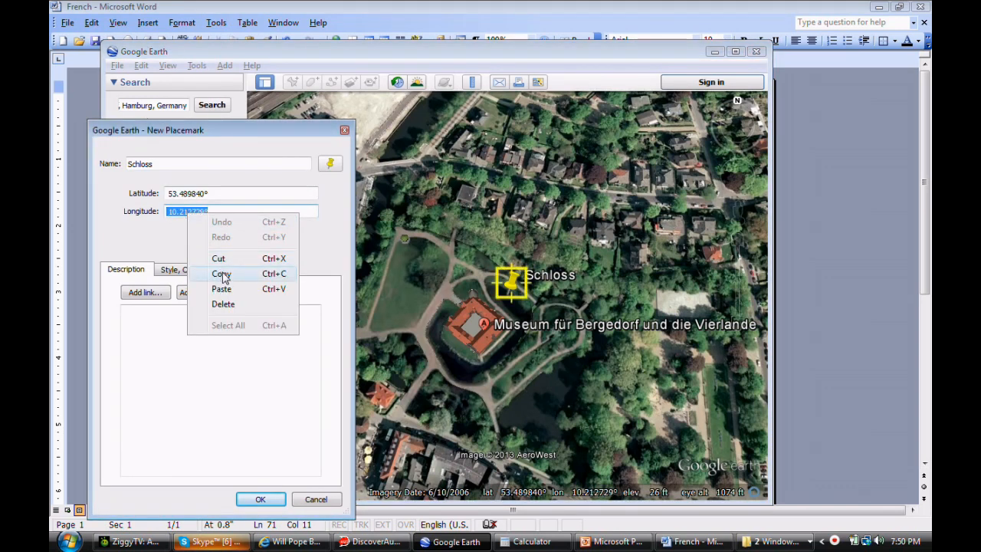
click(693, 541)
text(\)
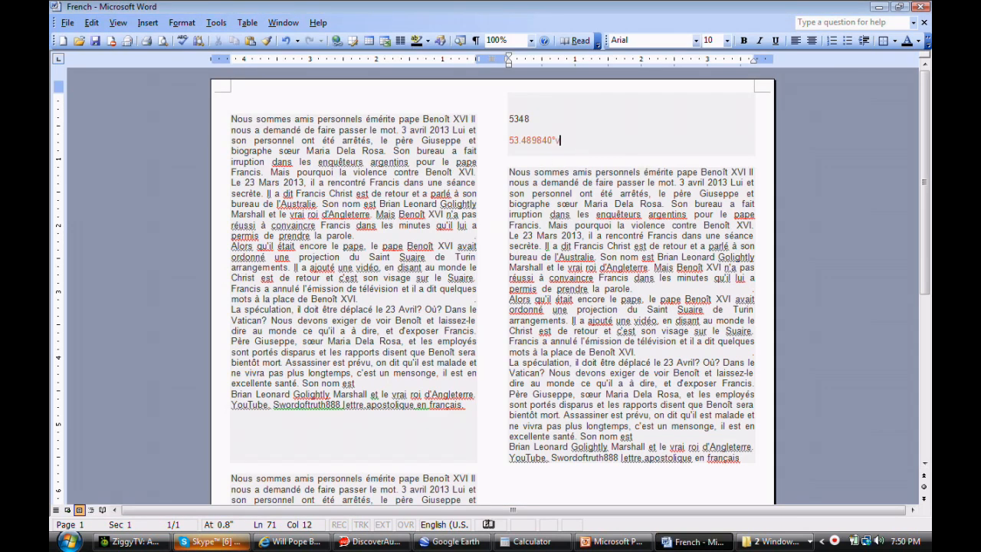
right_click(571, 141)
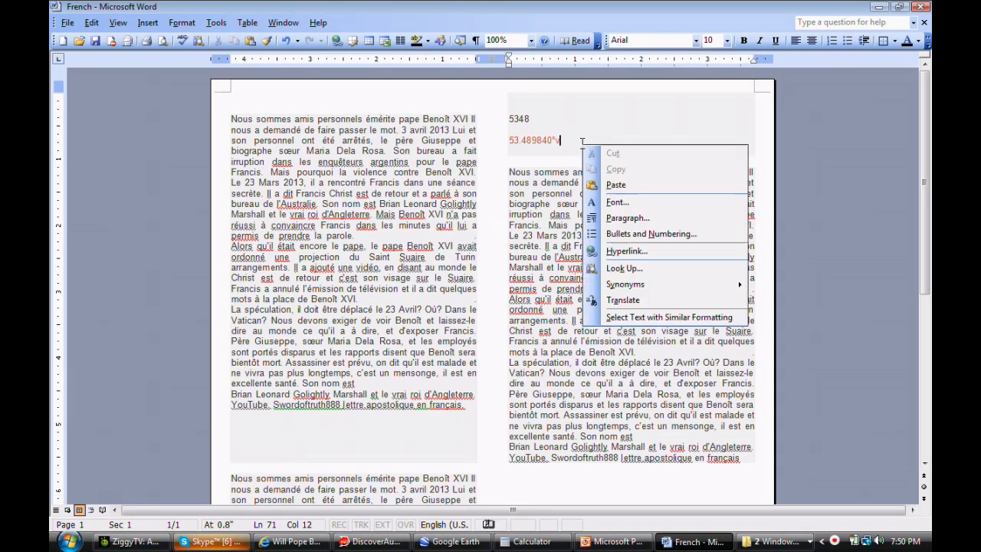
text(10.2127291)
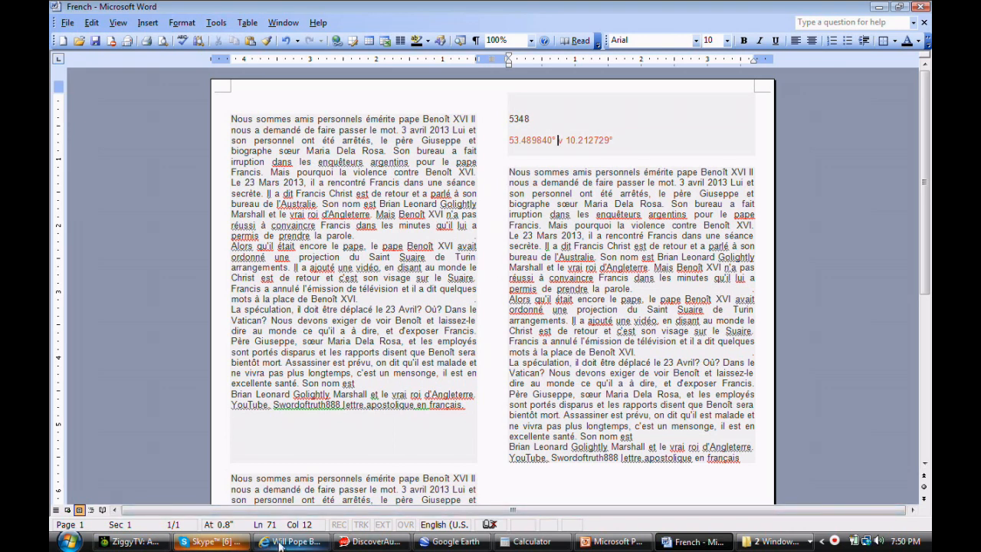
click(291, 543)
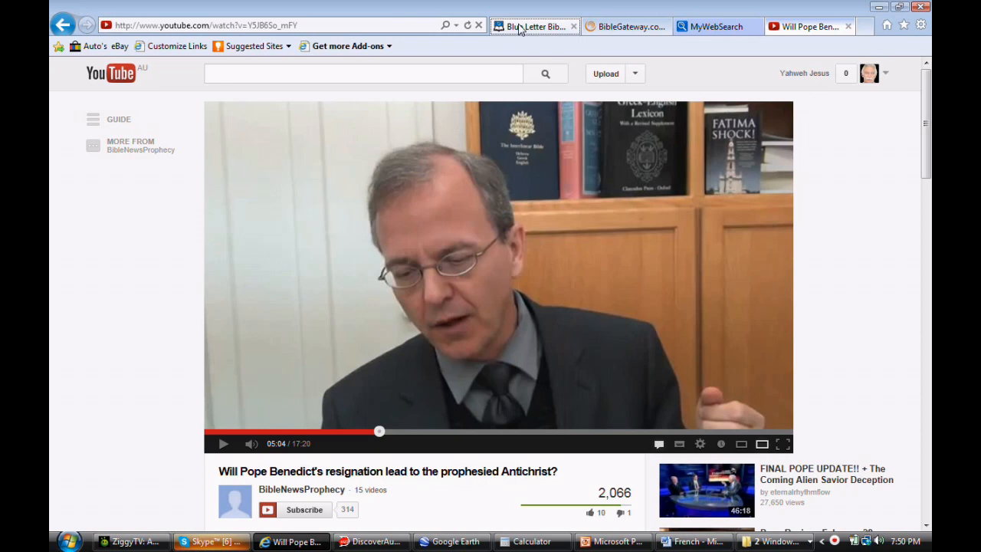
Step: Bring up the Blue Letter Bible search tools overview
click(530, 25)
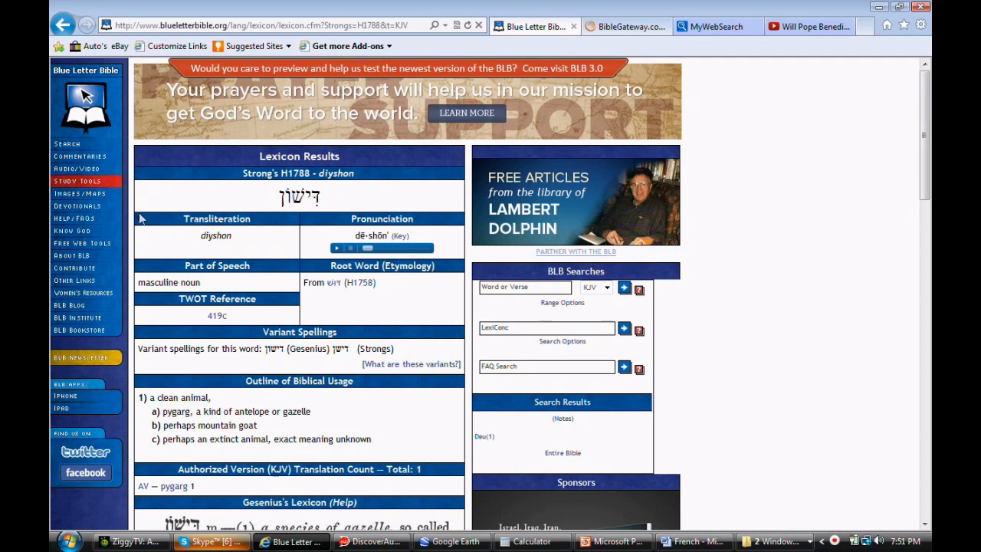
mouse_move(220, 282)
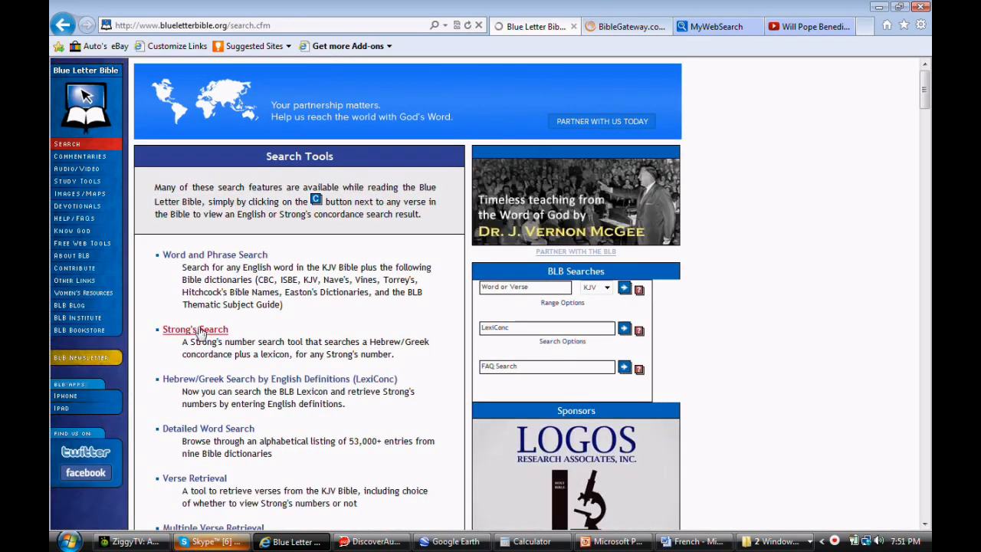
Step: Run a Greek Strong's search for 5348 to show the phthanō lexicon entry
click(195, 329)
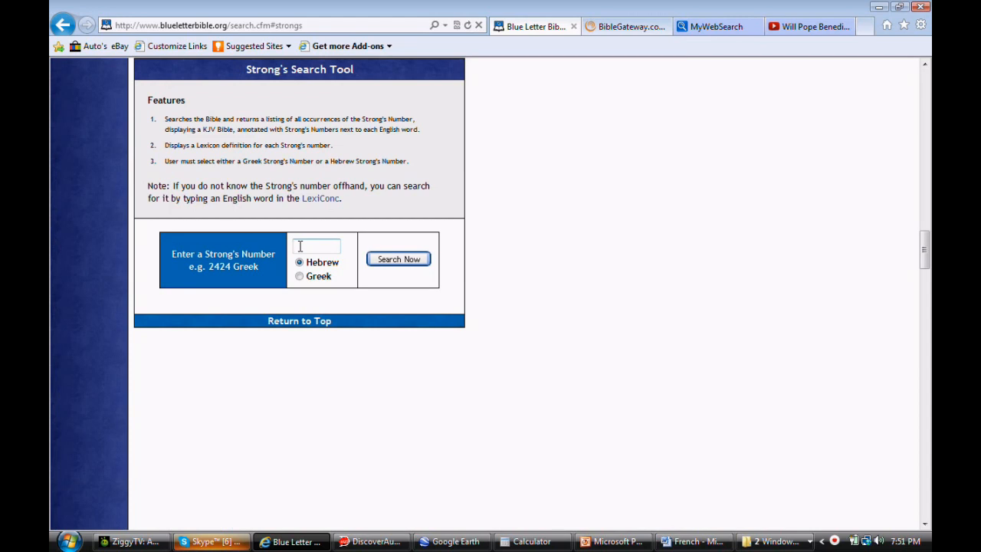
text(504)
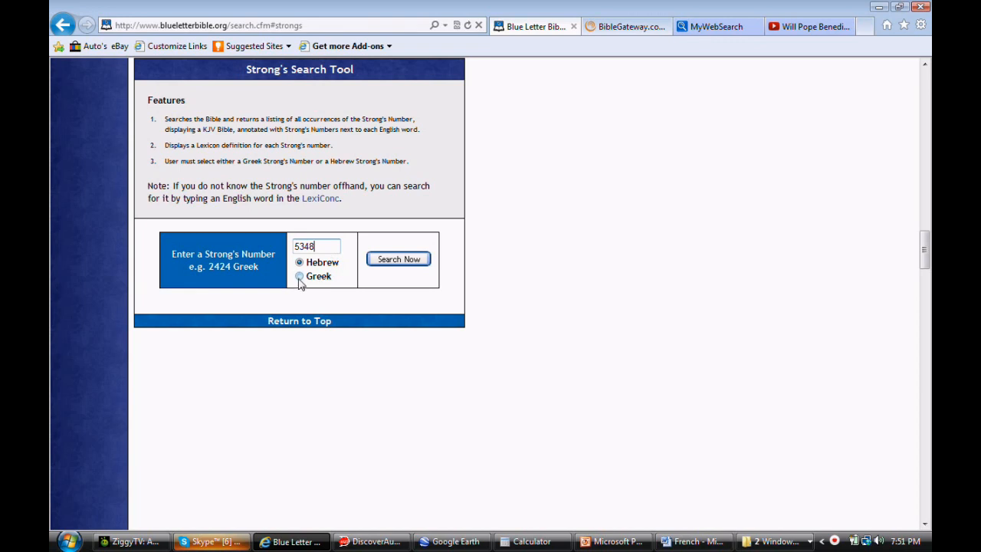
click(301, 276)
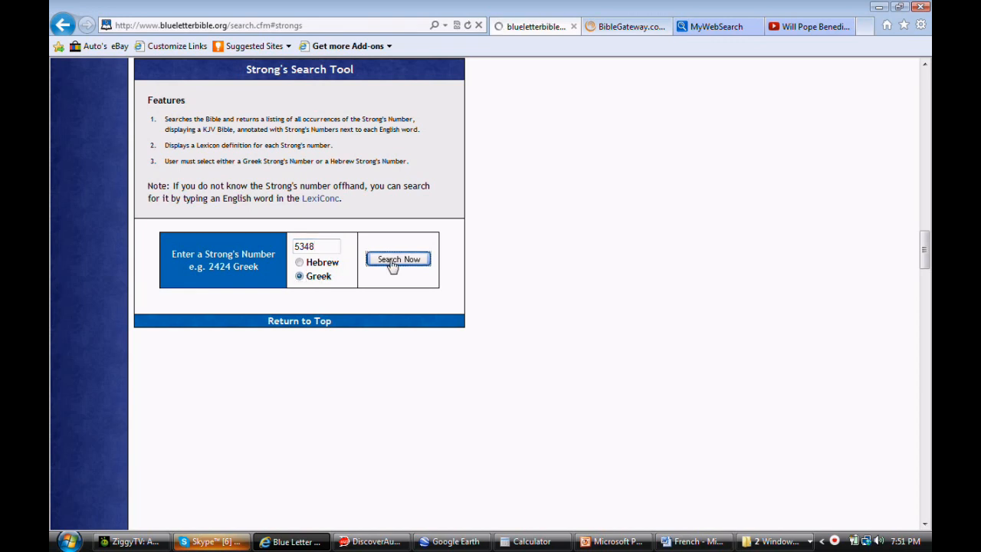
click(397, 259)
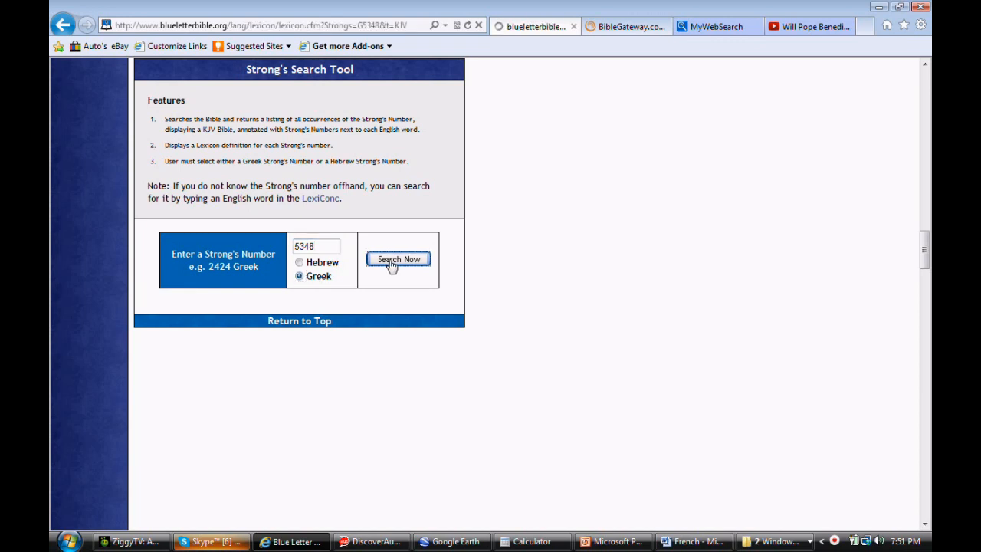
click(396, 259)
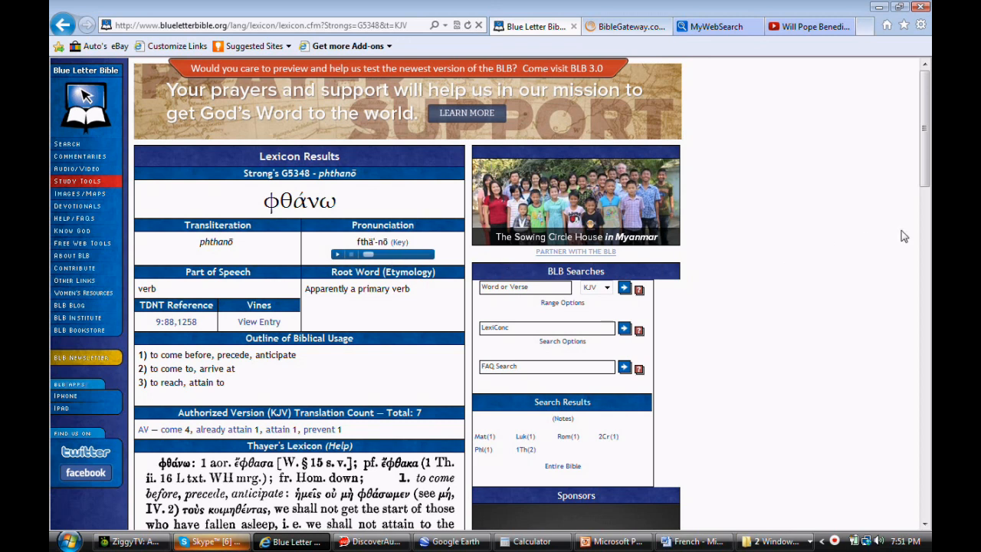
Step: Scroll to the KJV concordance results for G5348, Matthew 12:28 to 1 Thessalonians 4:15
scroll(down, 3)
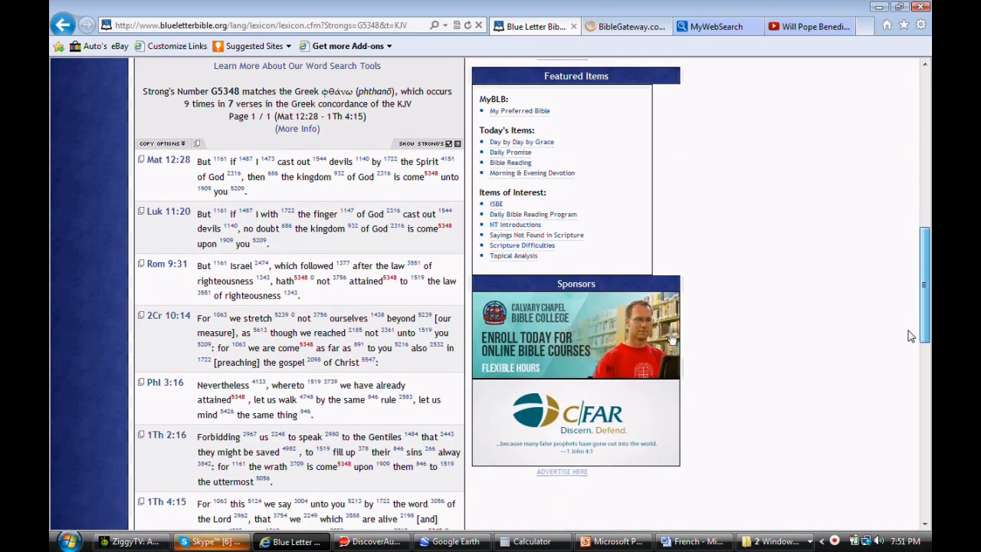
scroll(down, 3)
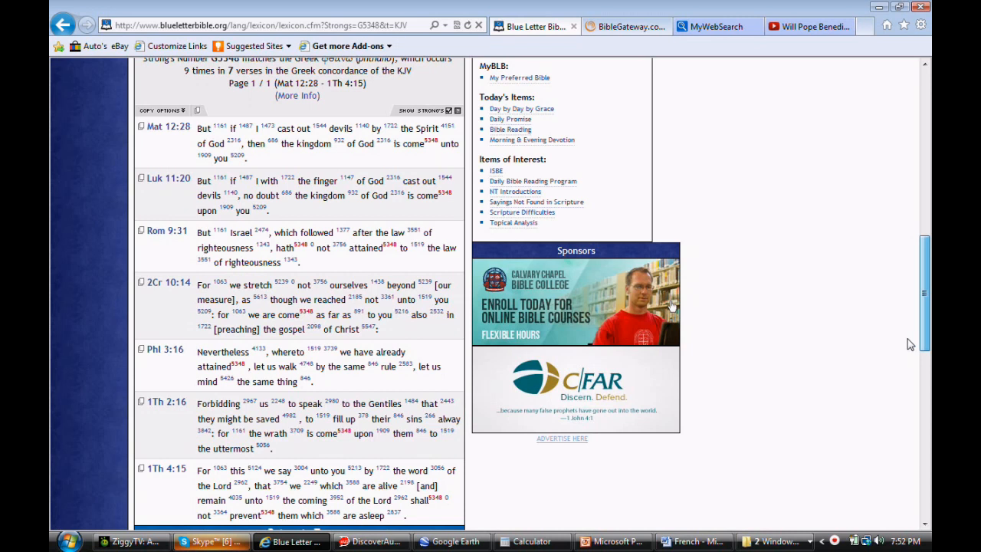
scroll(down, 3)
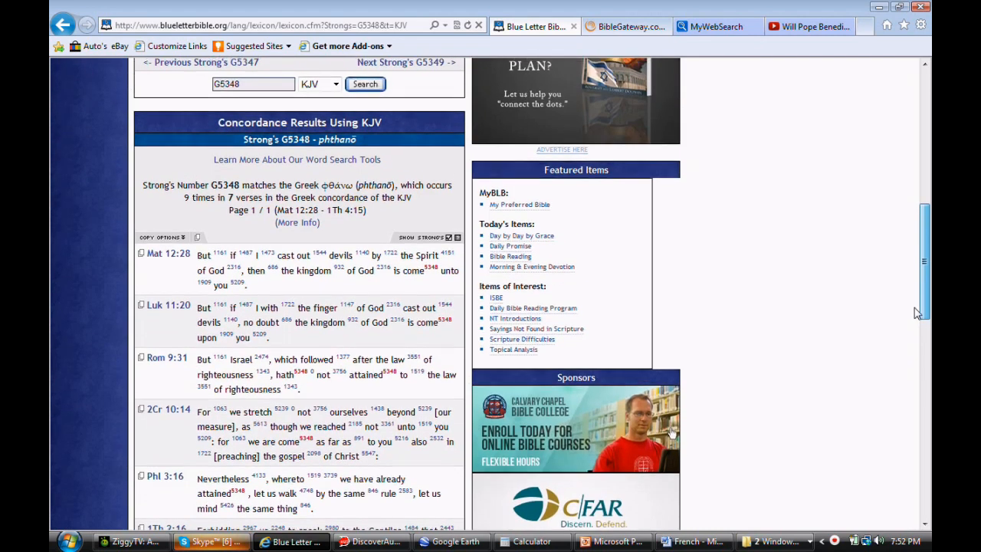
scroll(down, 3)
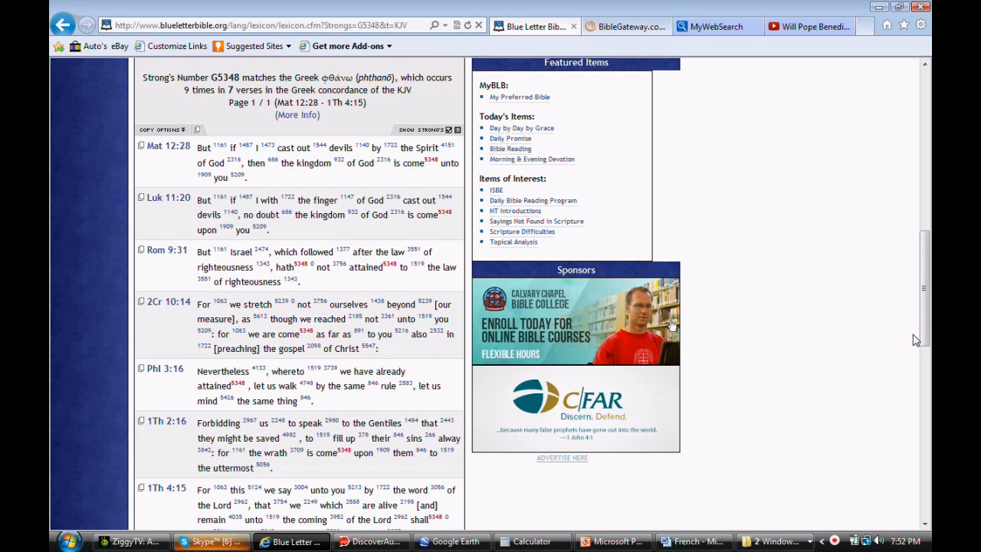
mouse_move(166, 147)
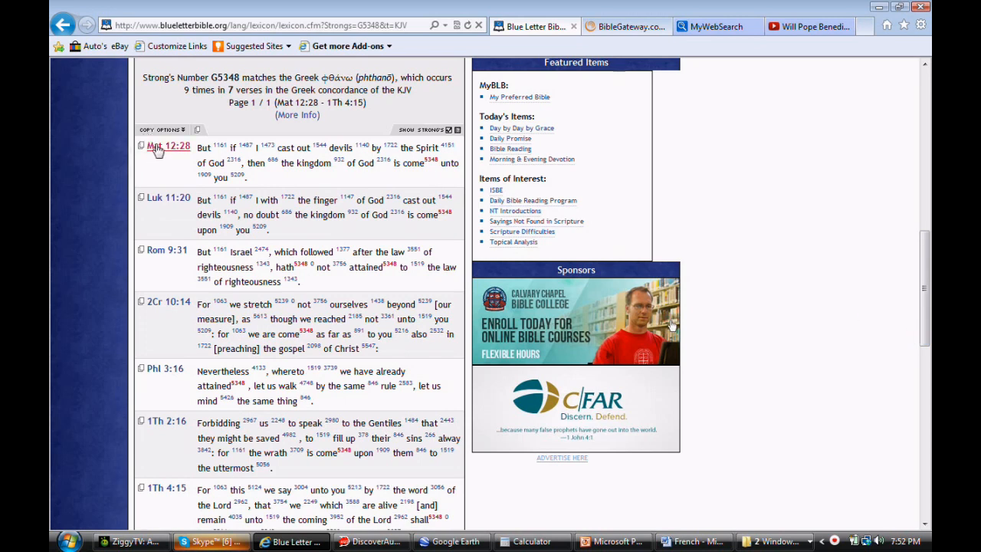
Step: Open Matthew 12:28, the first concordance occurrence, in its KJV chapter
click(169, 147)
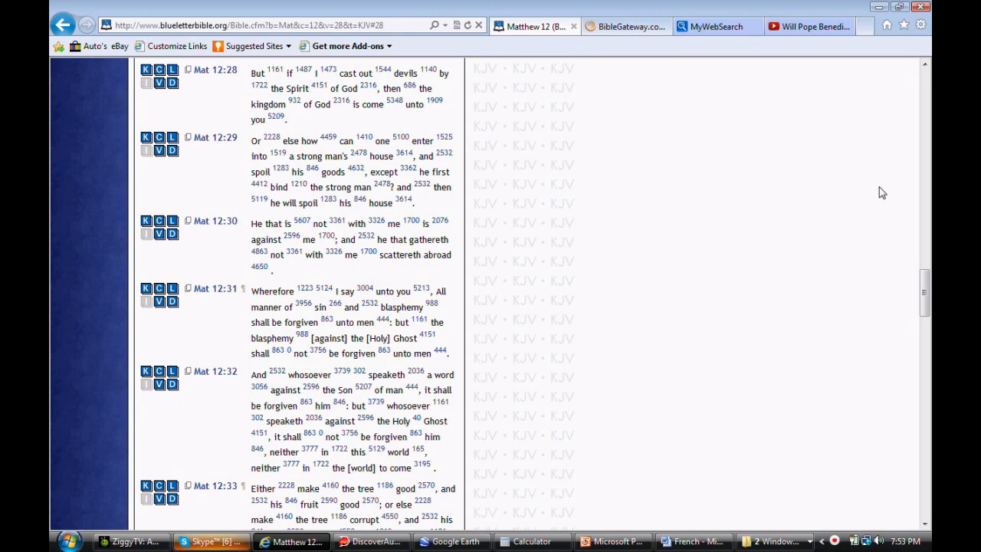
mouse_move(866, 187)
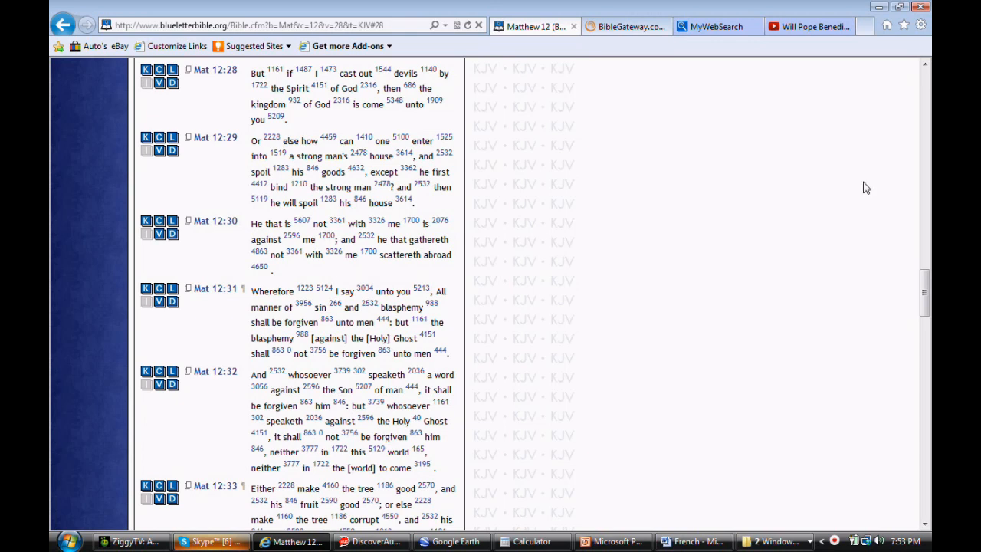
mouse_move(519, 120)
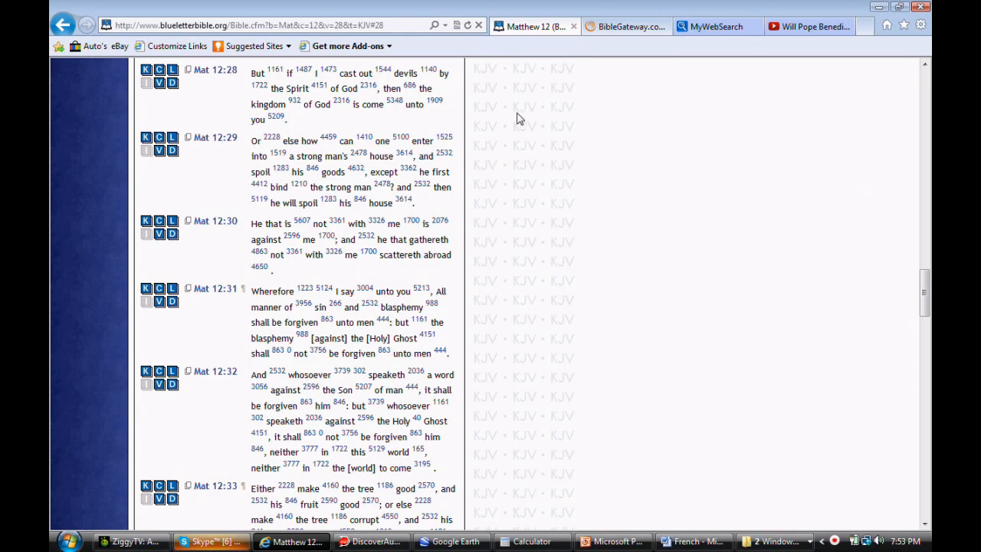
mouse_move(558, 115)
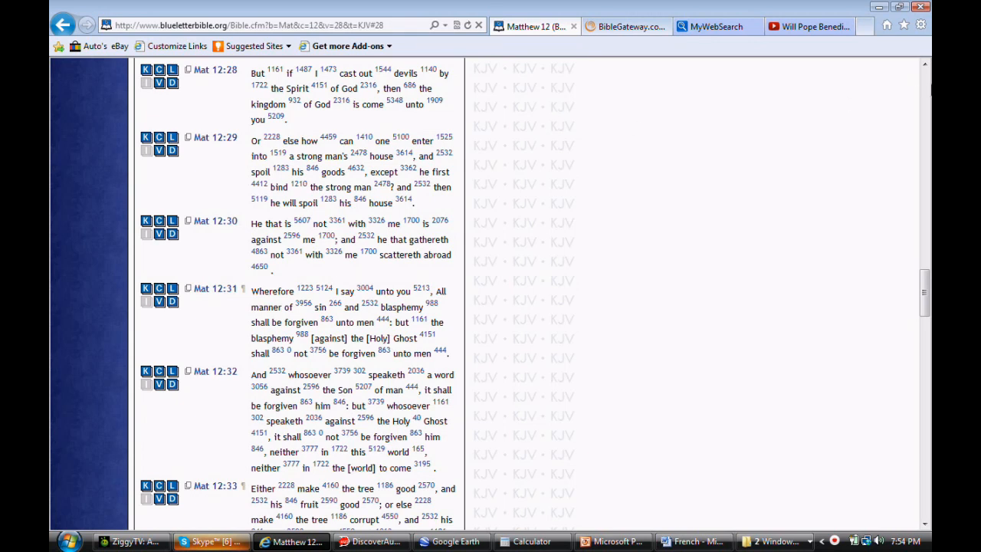
mouse_move(914, 257)
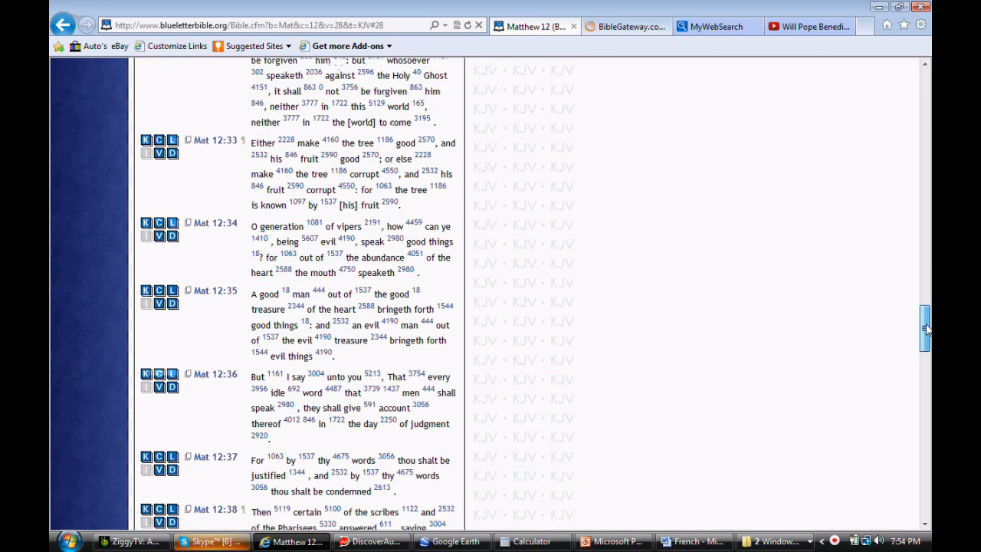
Step: Read on through Matthew 12 verses 33 to 38
scroll(down, 3)
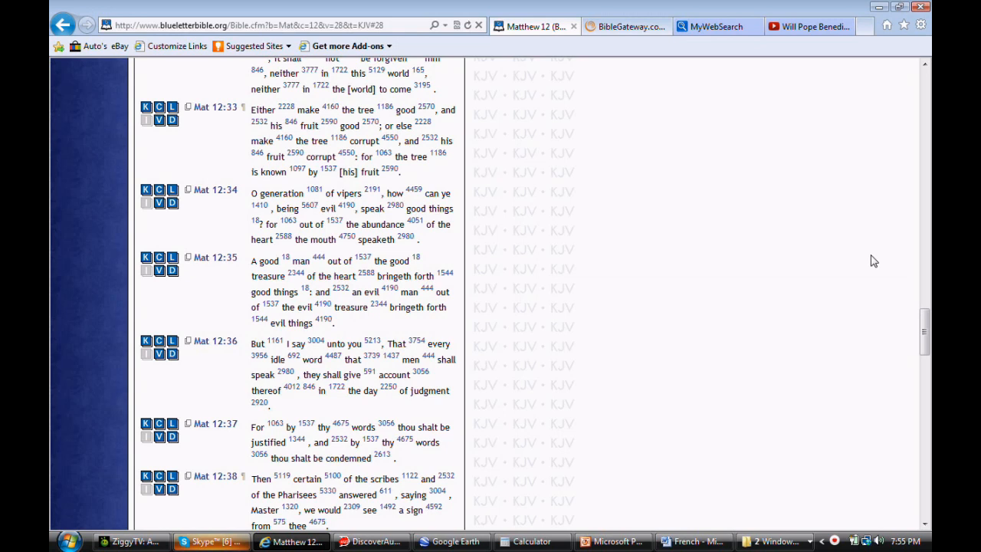
mouse_move(854, 267)
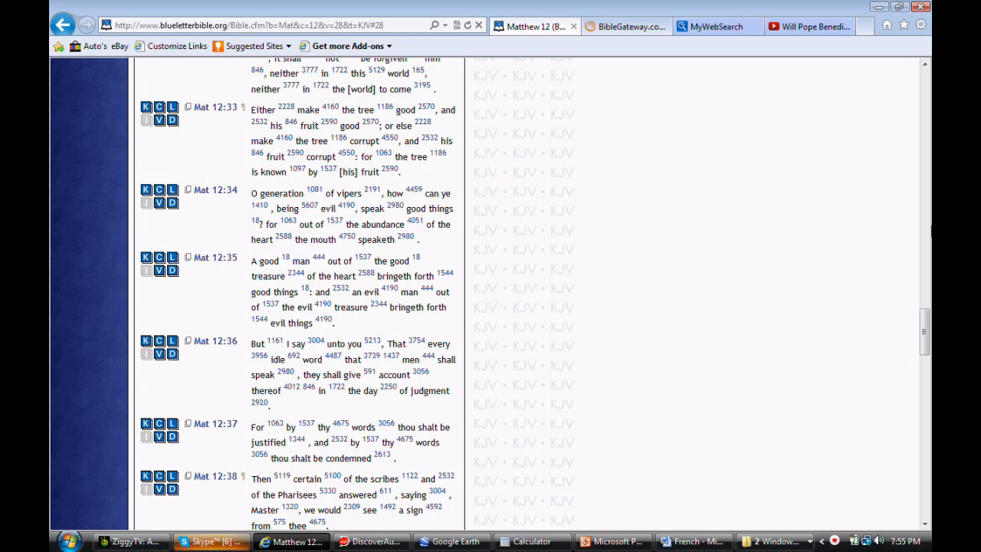
scroll(down, 3)
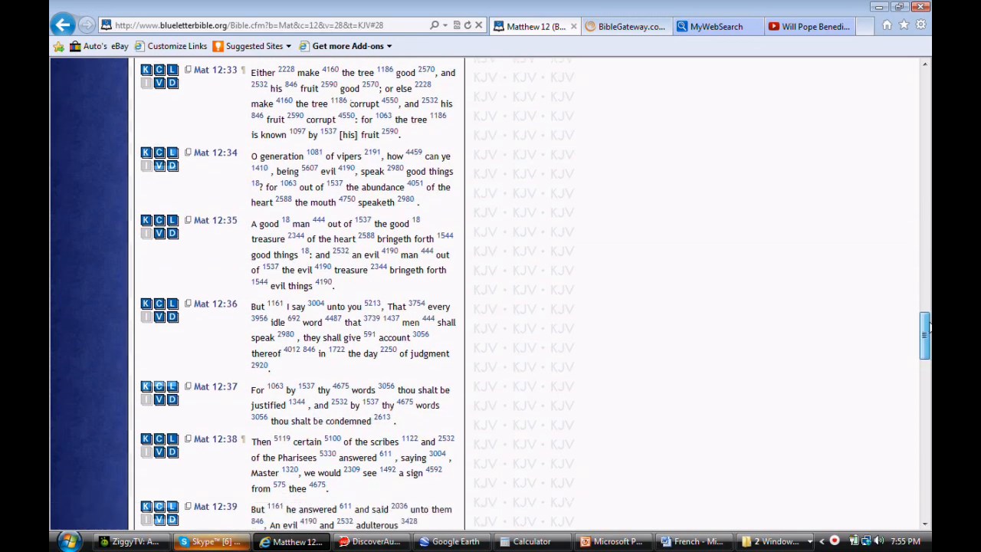
Step: Continue through Matthew 12:39–43 on Jonas, Nineveh and the queen of the south
scroll(down, 3)
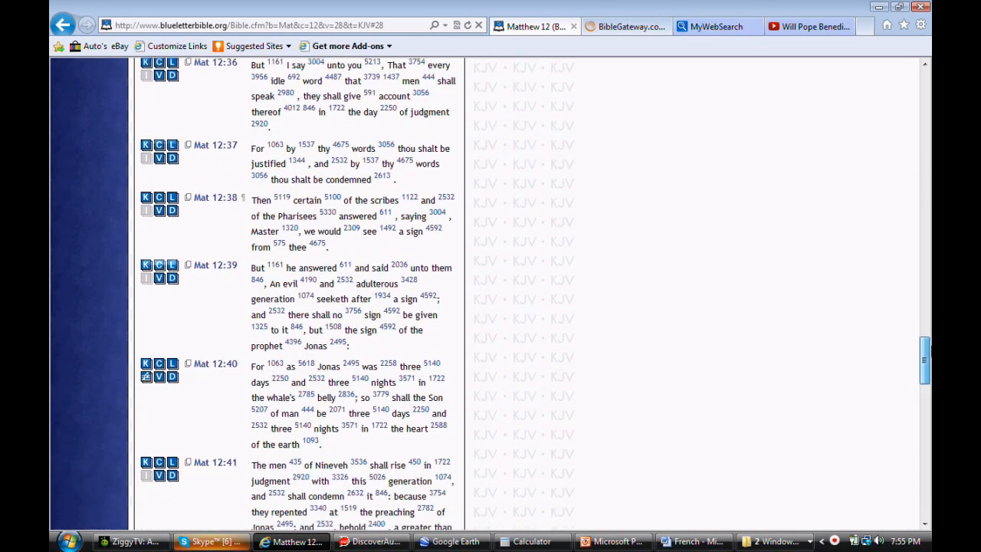
scroll(down, 3)
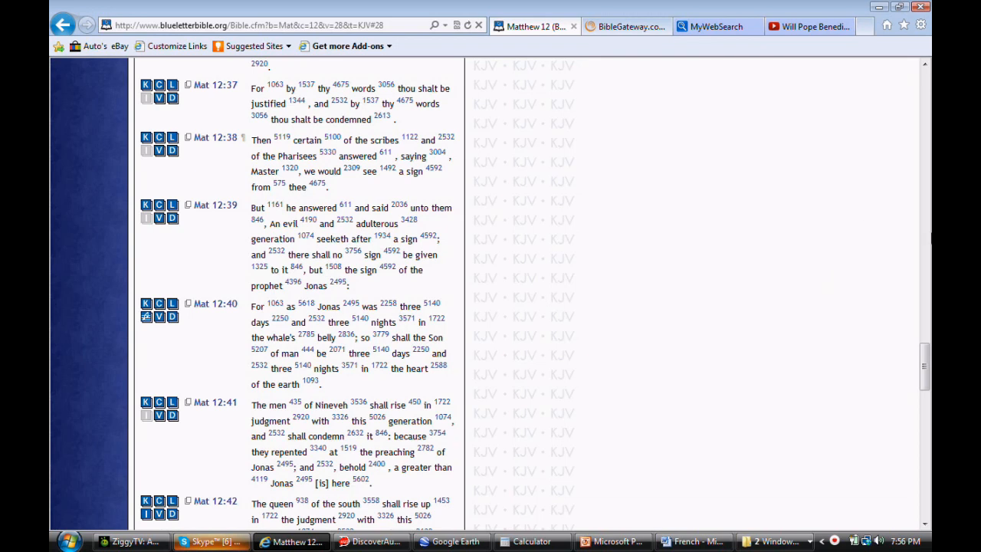
scroll(down, 3)
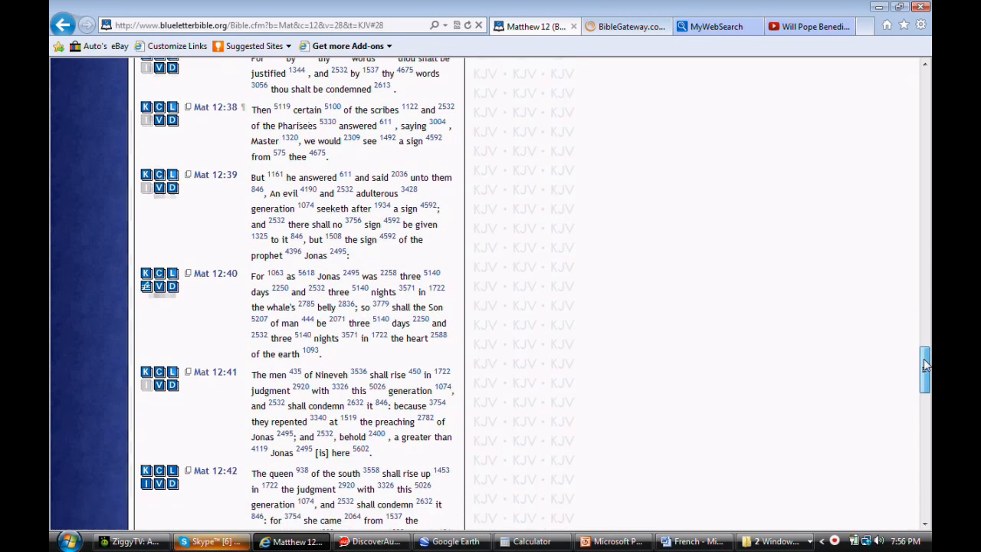
scroll(down, 3)
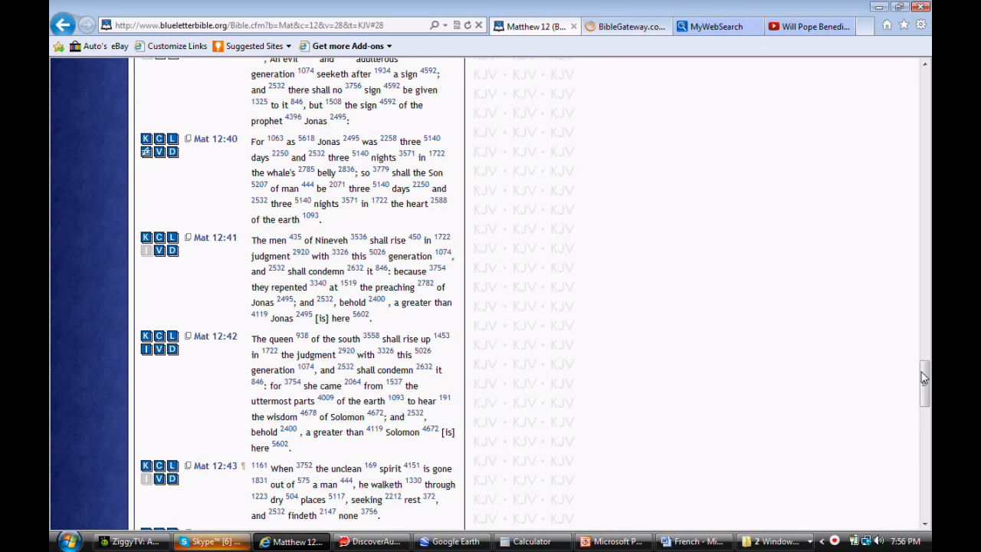
scroll(down, 3)
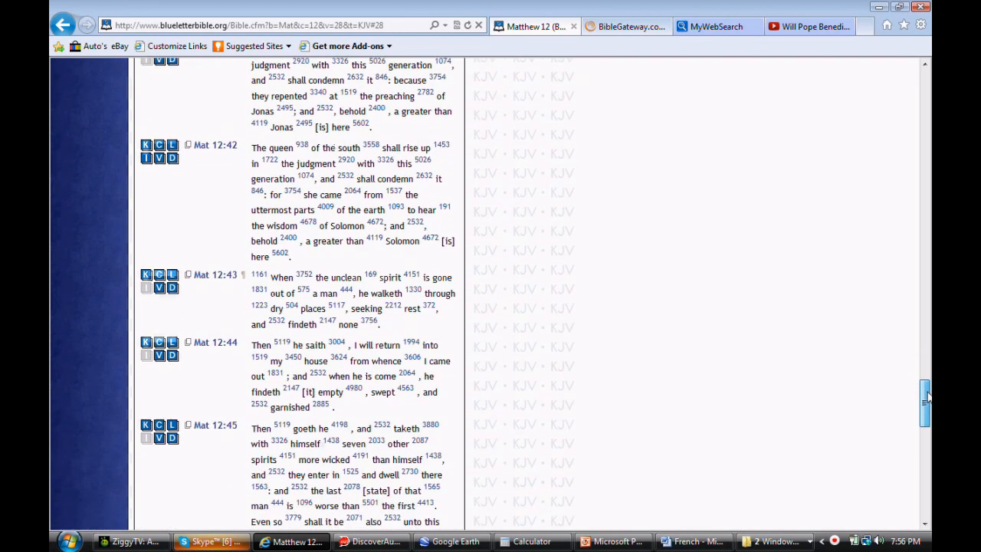
scroll(down, 3)
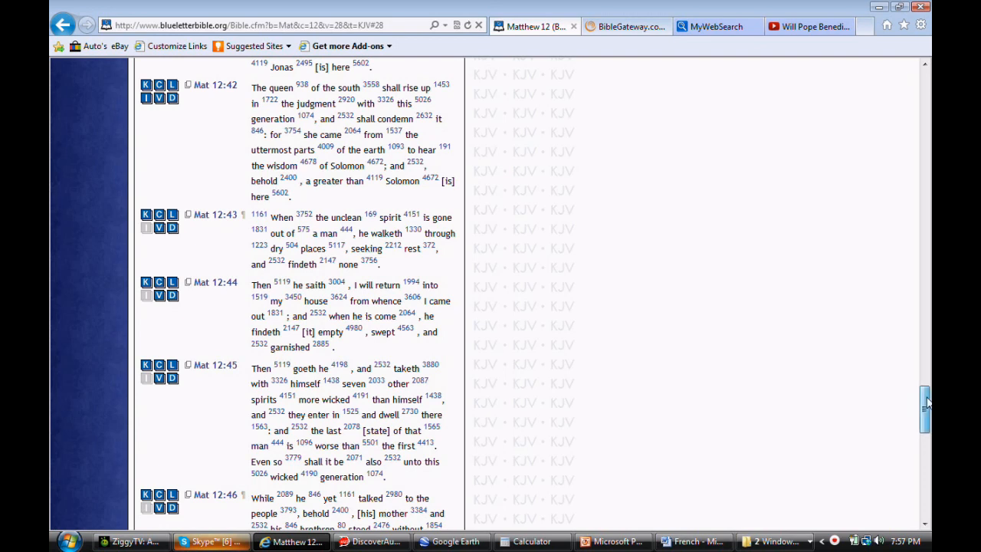
scroll(down, 3)
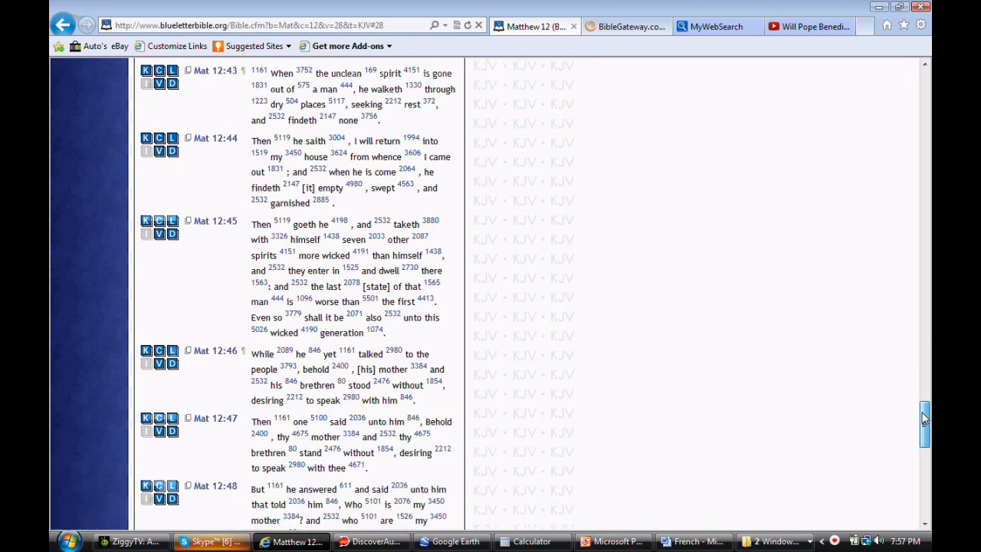
scroll(down, 3)
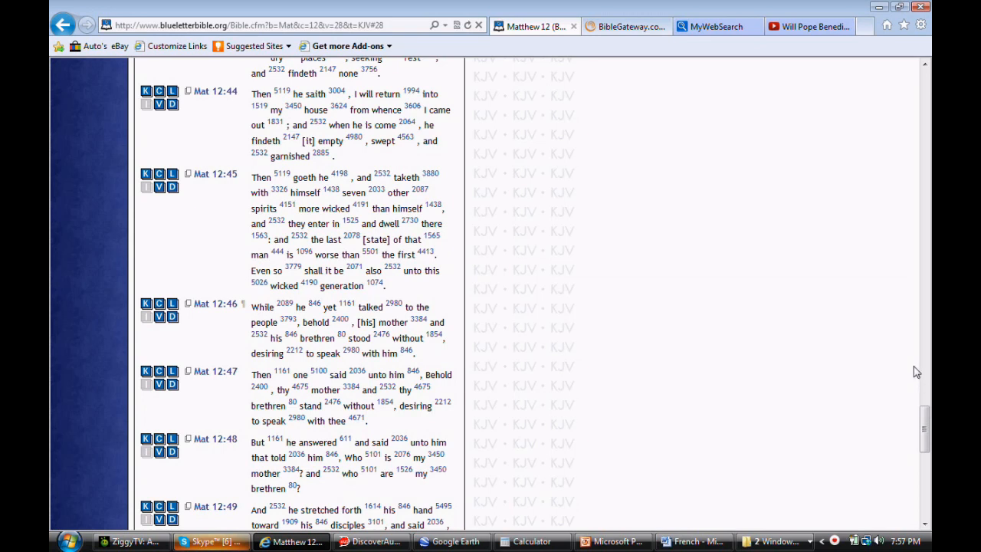
mouse_move(914, 370)
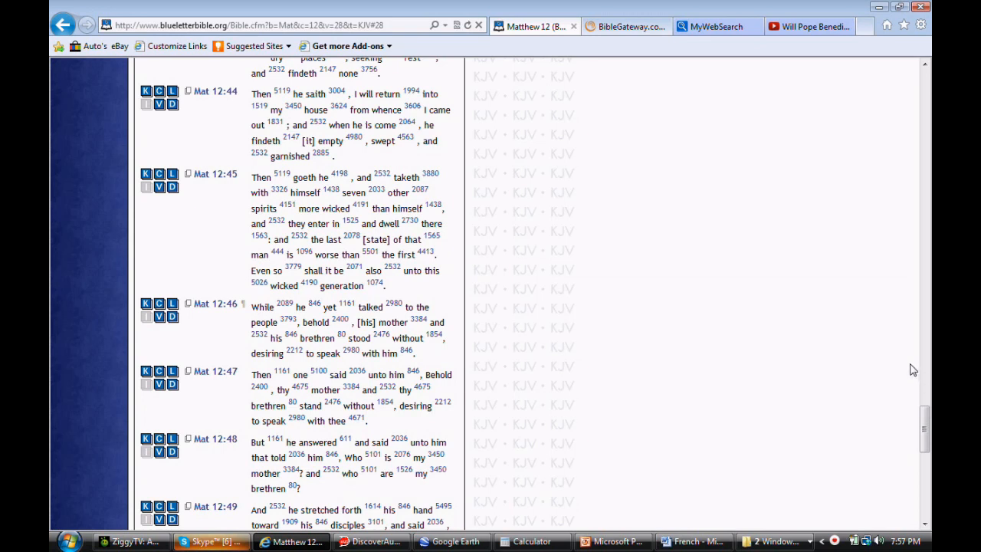
mouse_move(841, 361)
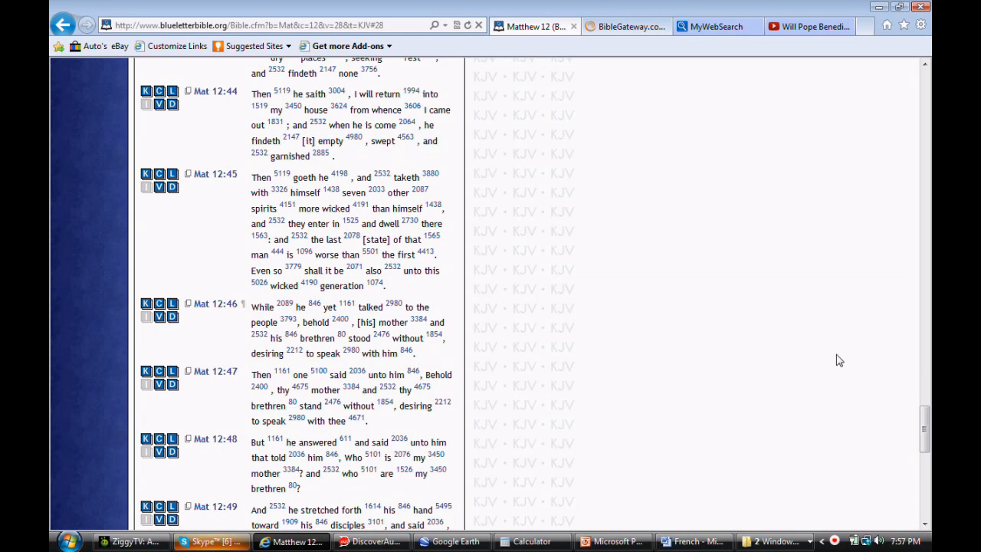
mouse_move(620, 411)
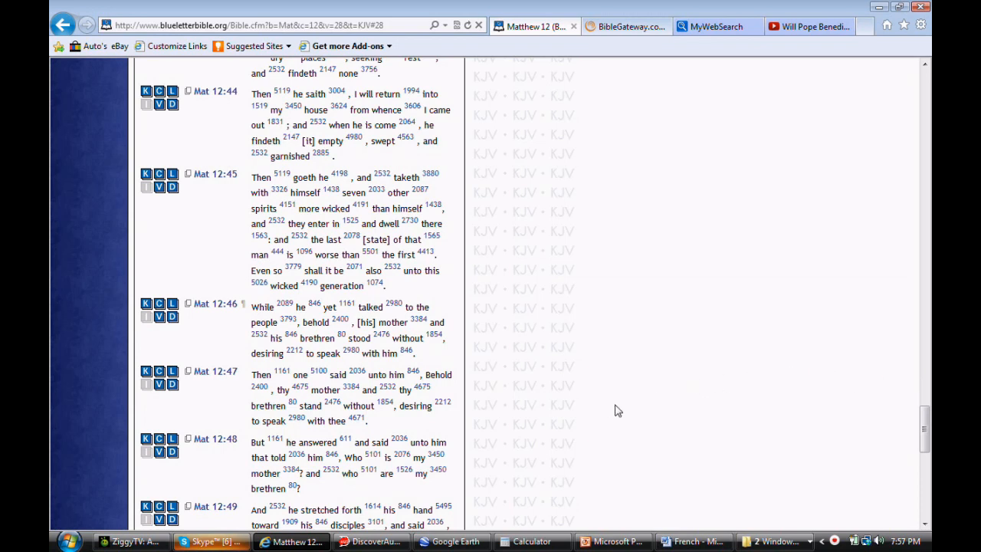
mouse_move(512, 465)
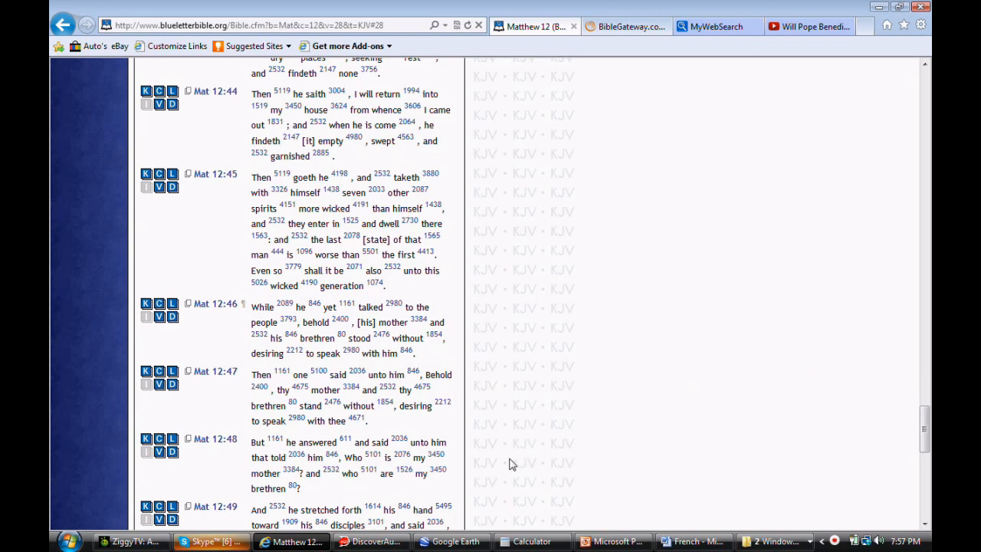
mouse_move(449, 483)
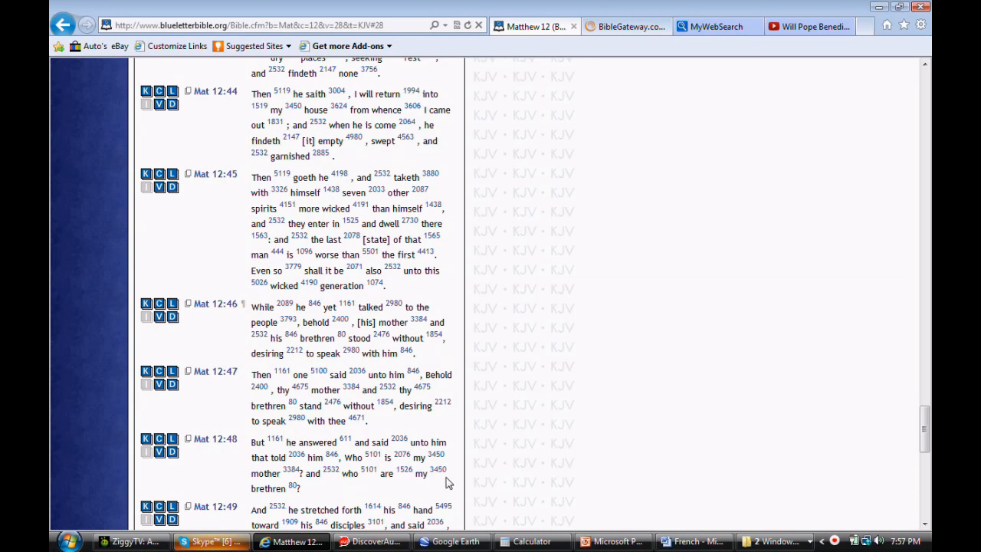
mouse_move(374, 497)
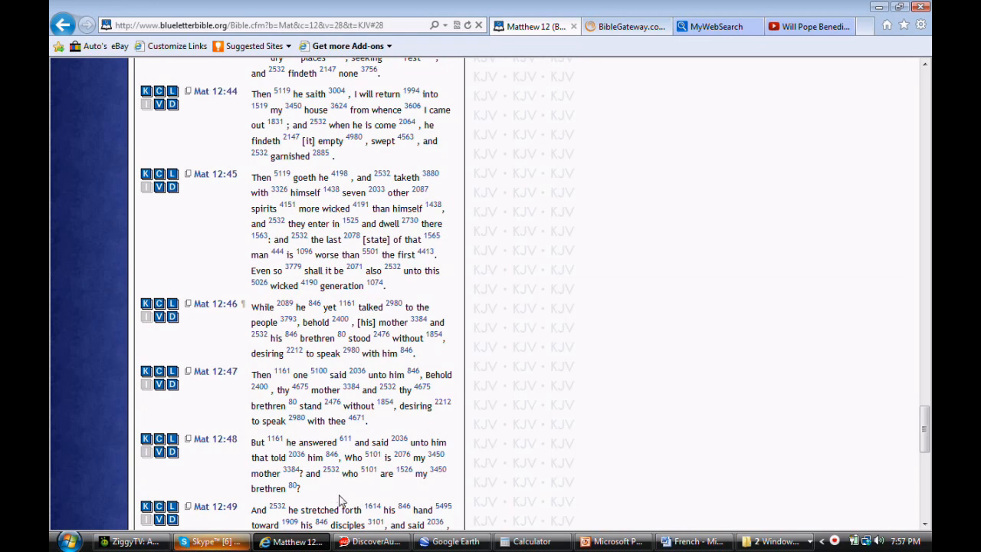
mouse_move(515, 493)
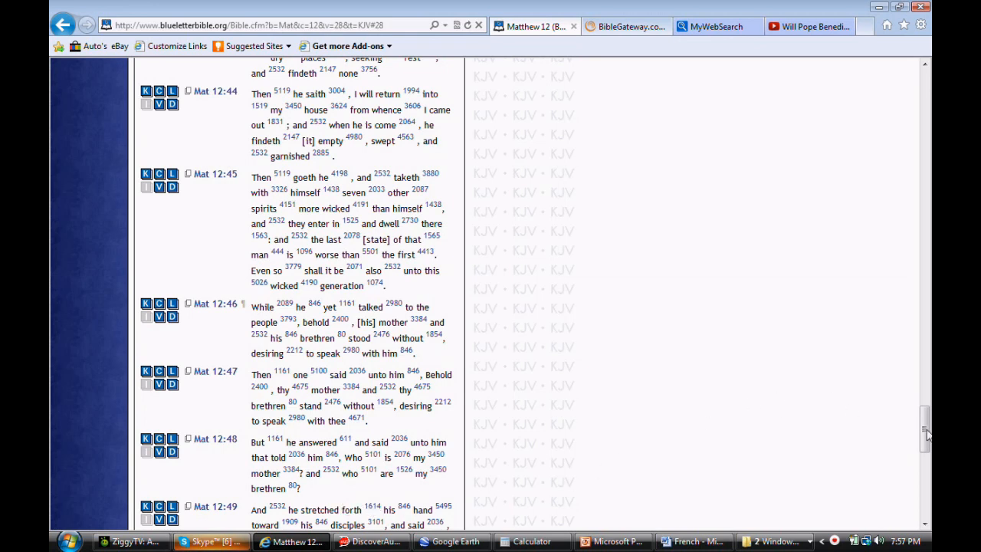
scroll(down, 3)
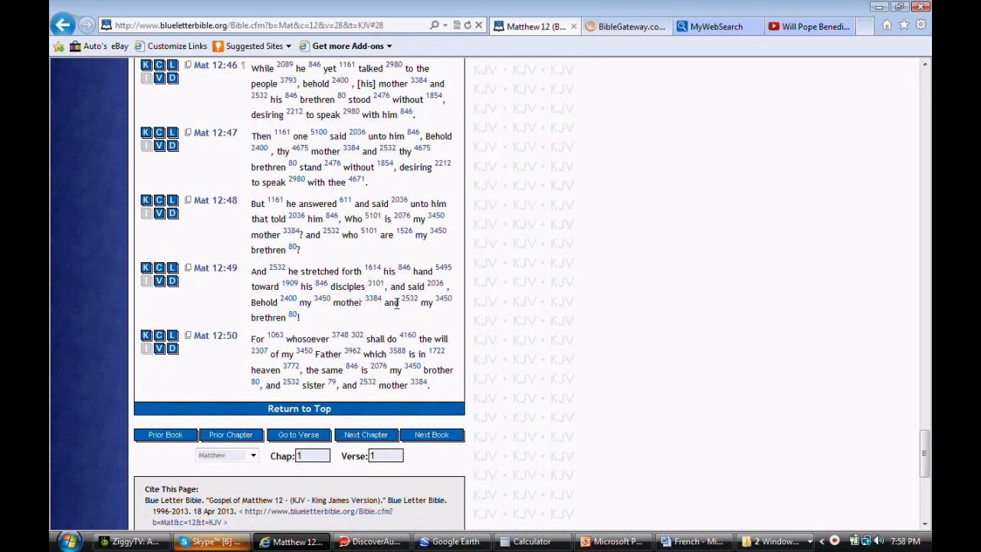
mouse_move(318, 321)
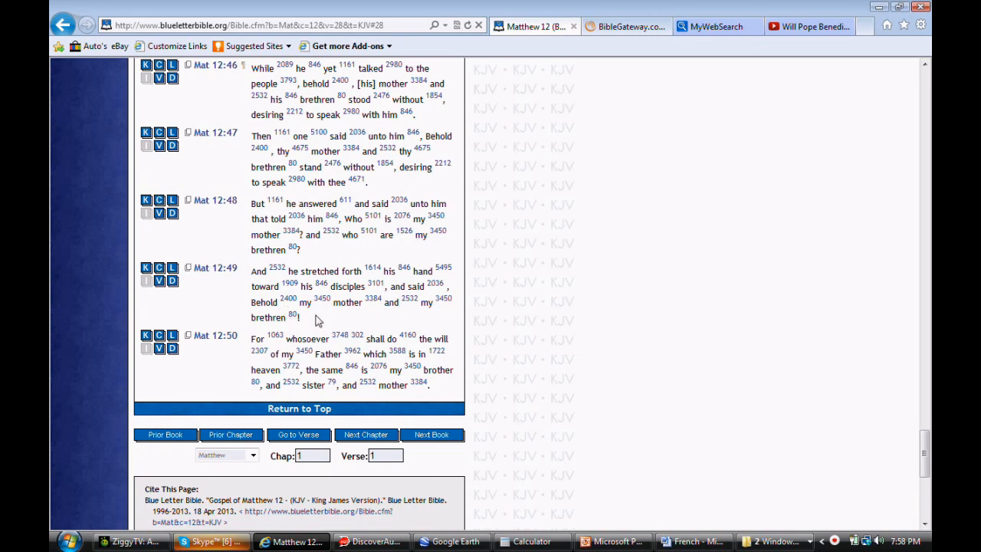
mouse_move(285, 353)
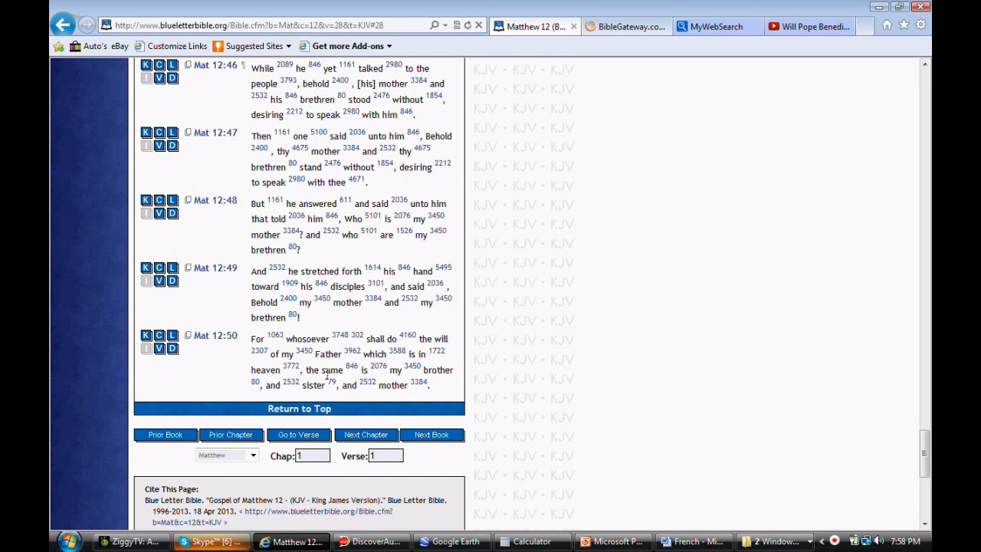
mouse_move(445, 384)
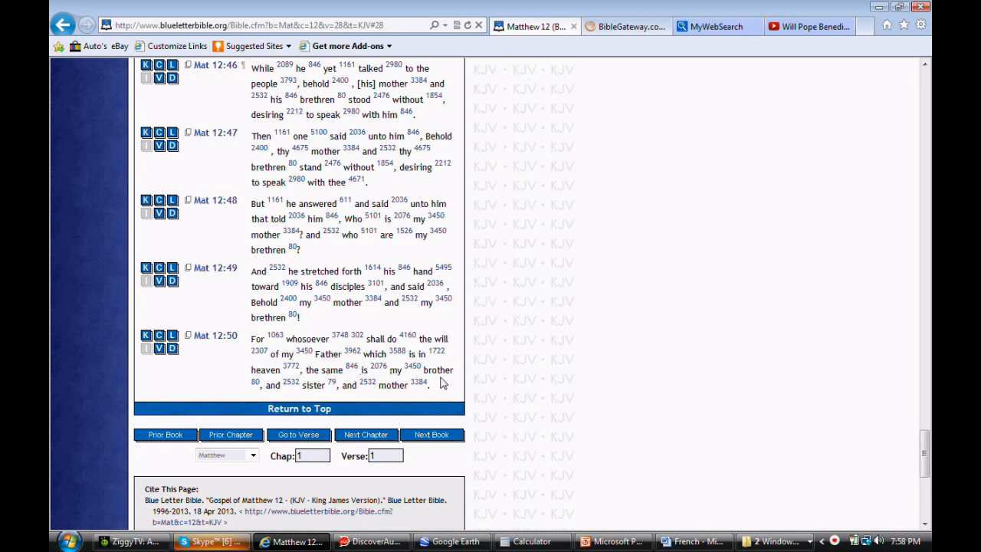
mouse_move(429, 397)
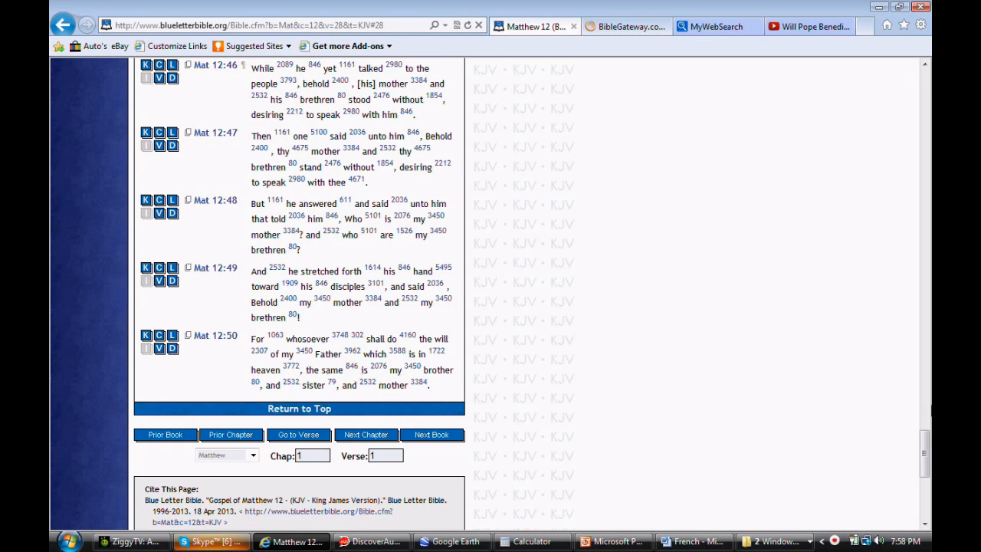
scroll(up, 3)
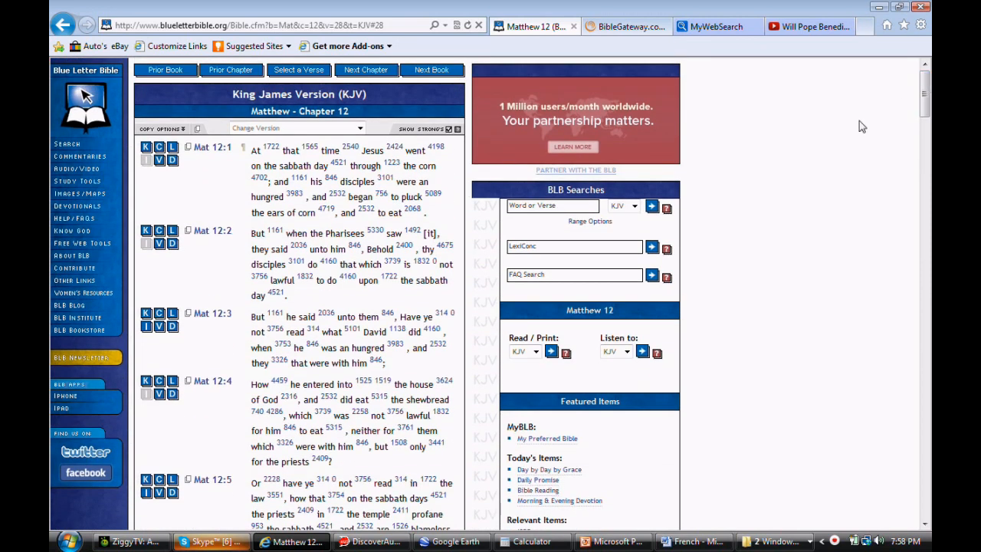
mouse_move(767, 218)
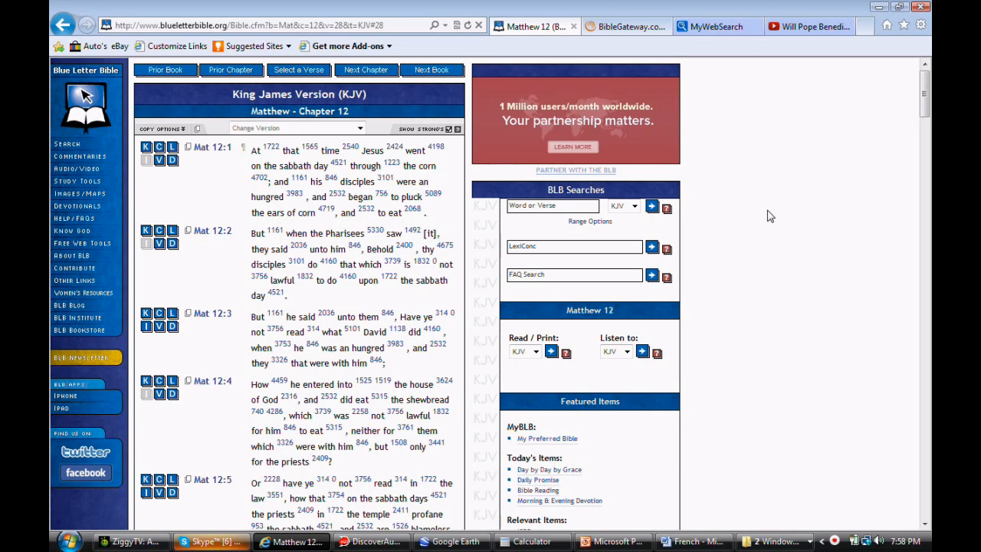
mouse_move(92, 167)
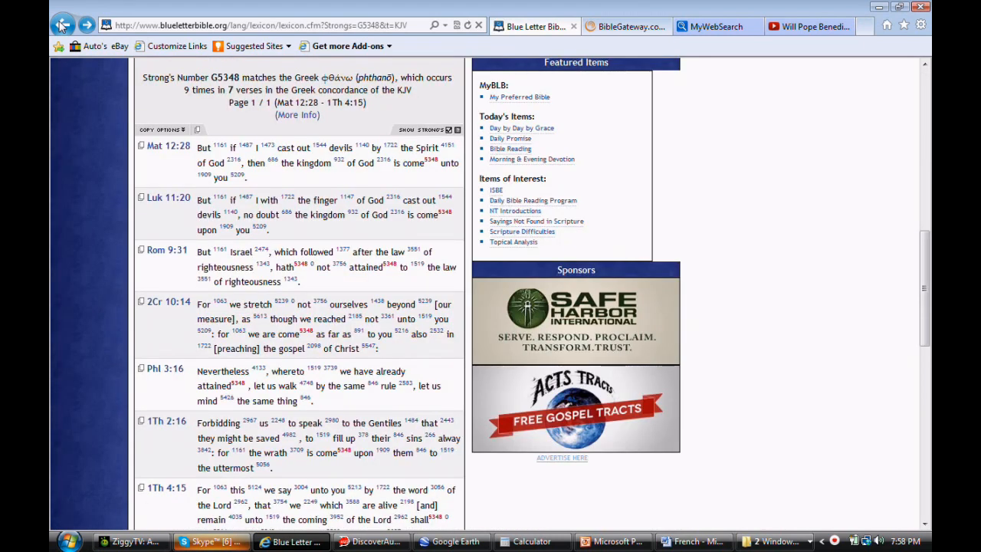
Step: Search Hebrew Strong's H5348 (naqod) and scroll through its Genesis concordance verses to 31:12
click(70, 23)
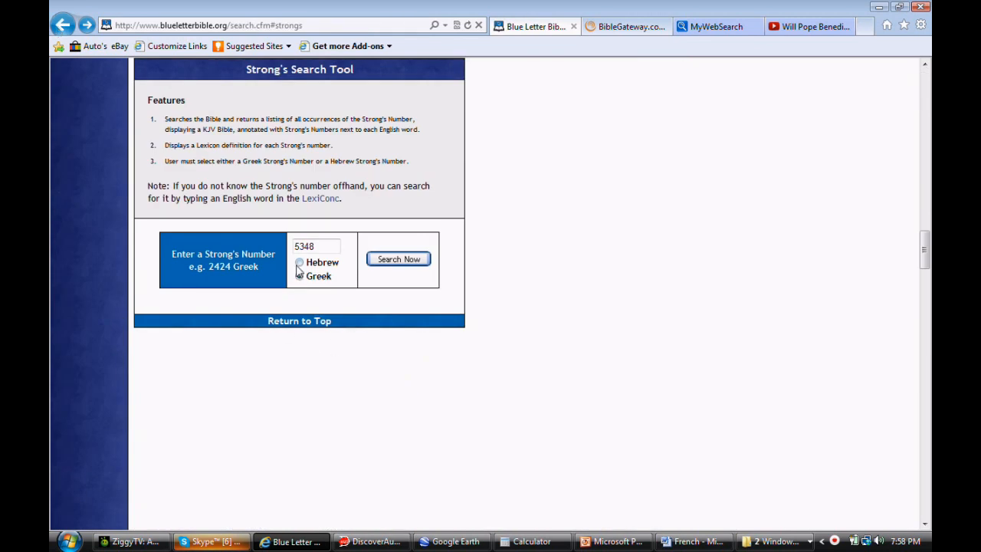
click(298, 262)
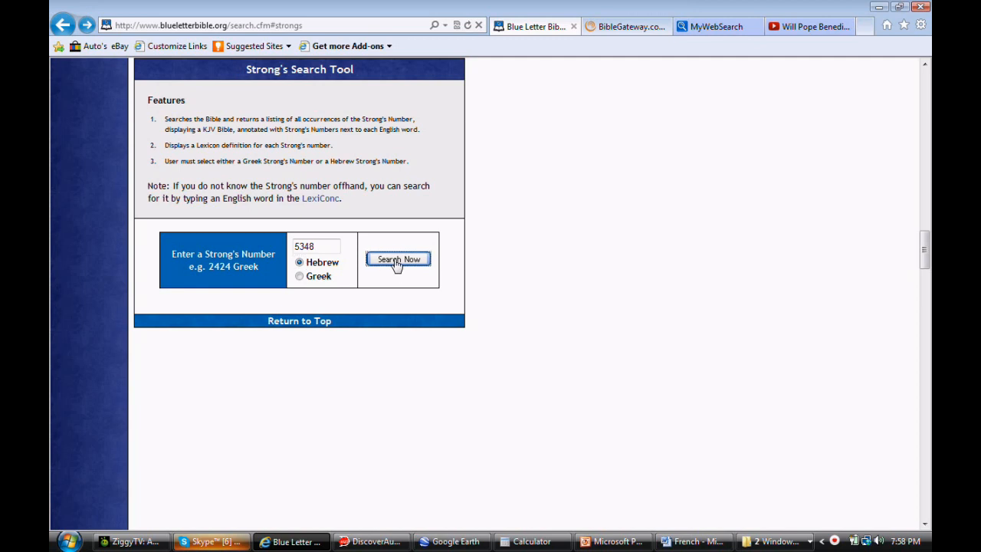
click(399, 259)
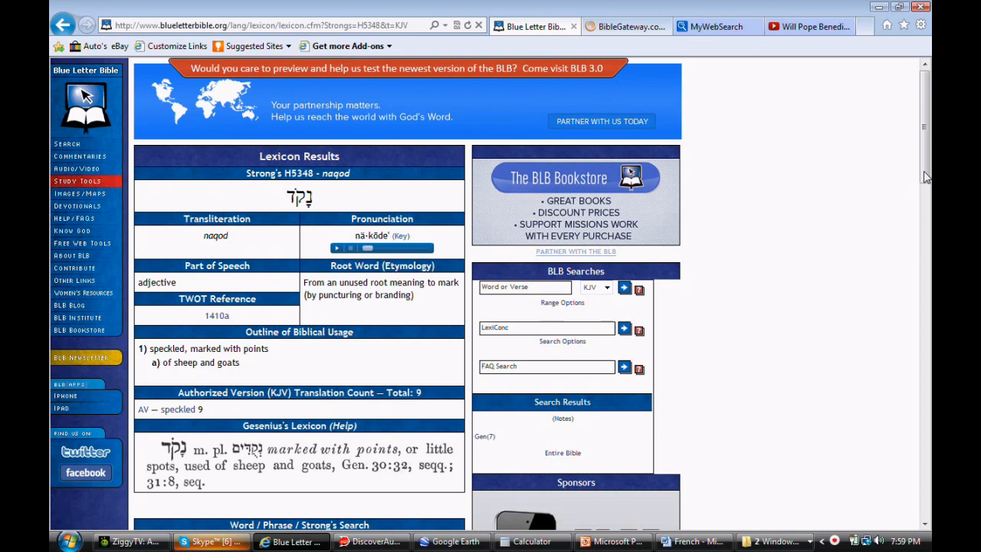
scroll(down, 3)
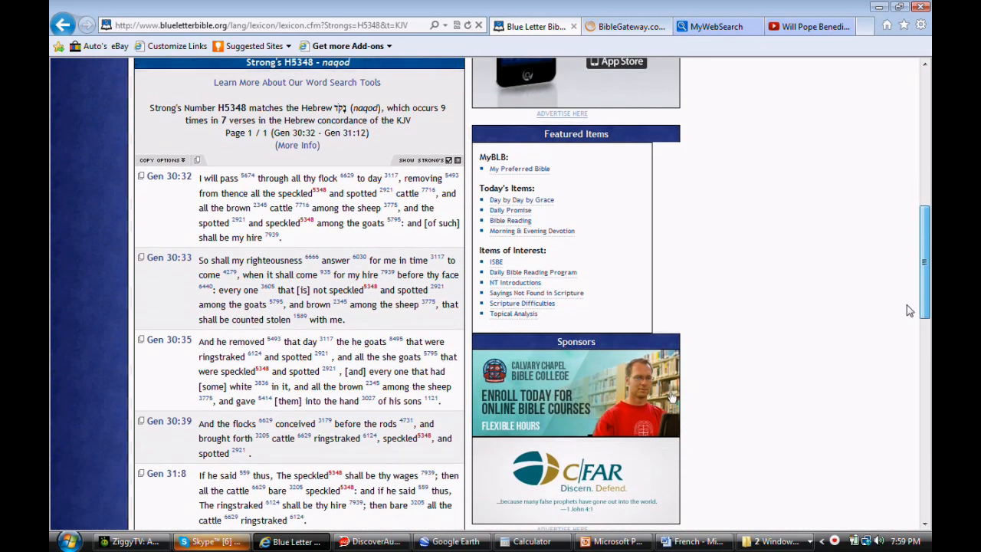
scroll(down, 3)
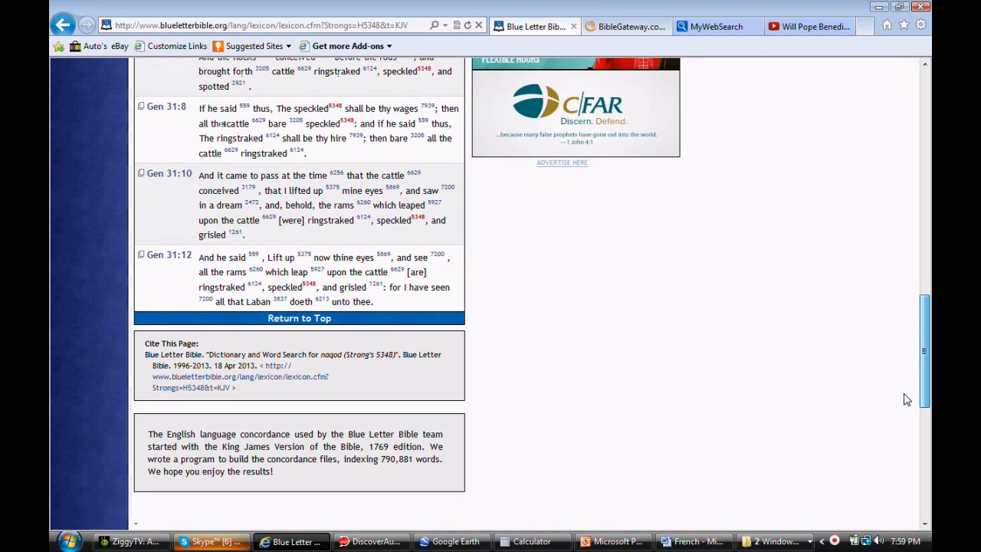
scroll(down, 3)
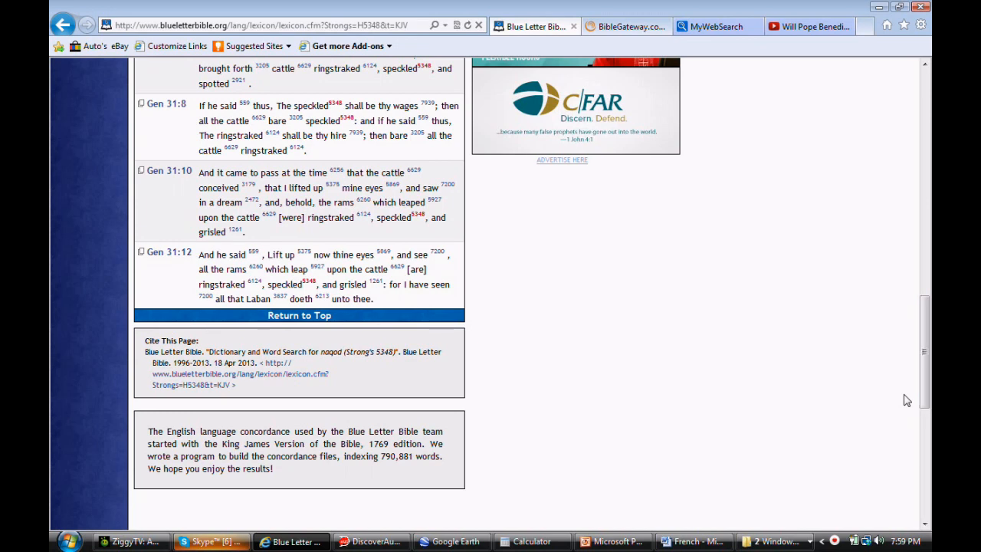
mouse_move(909, 397)
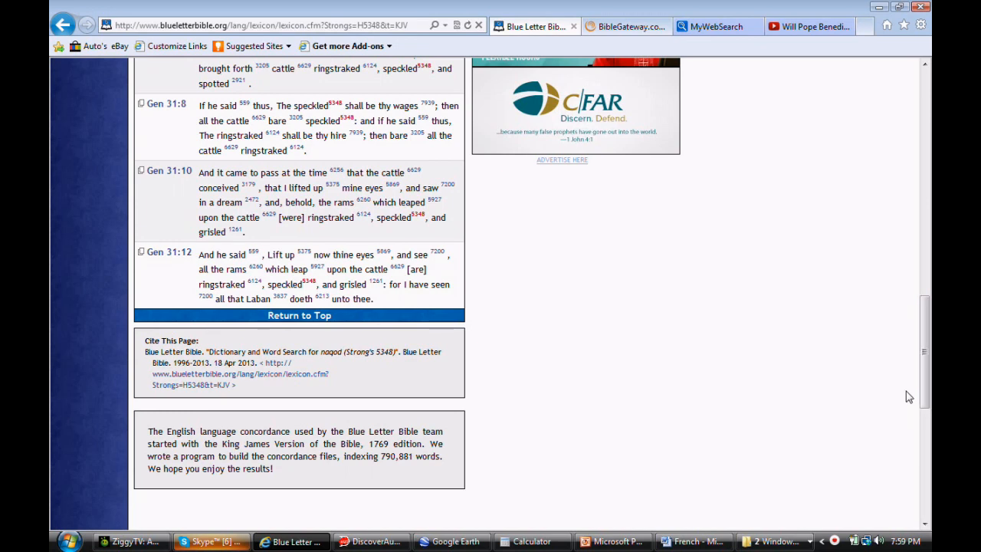